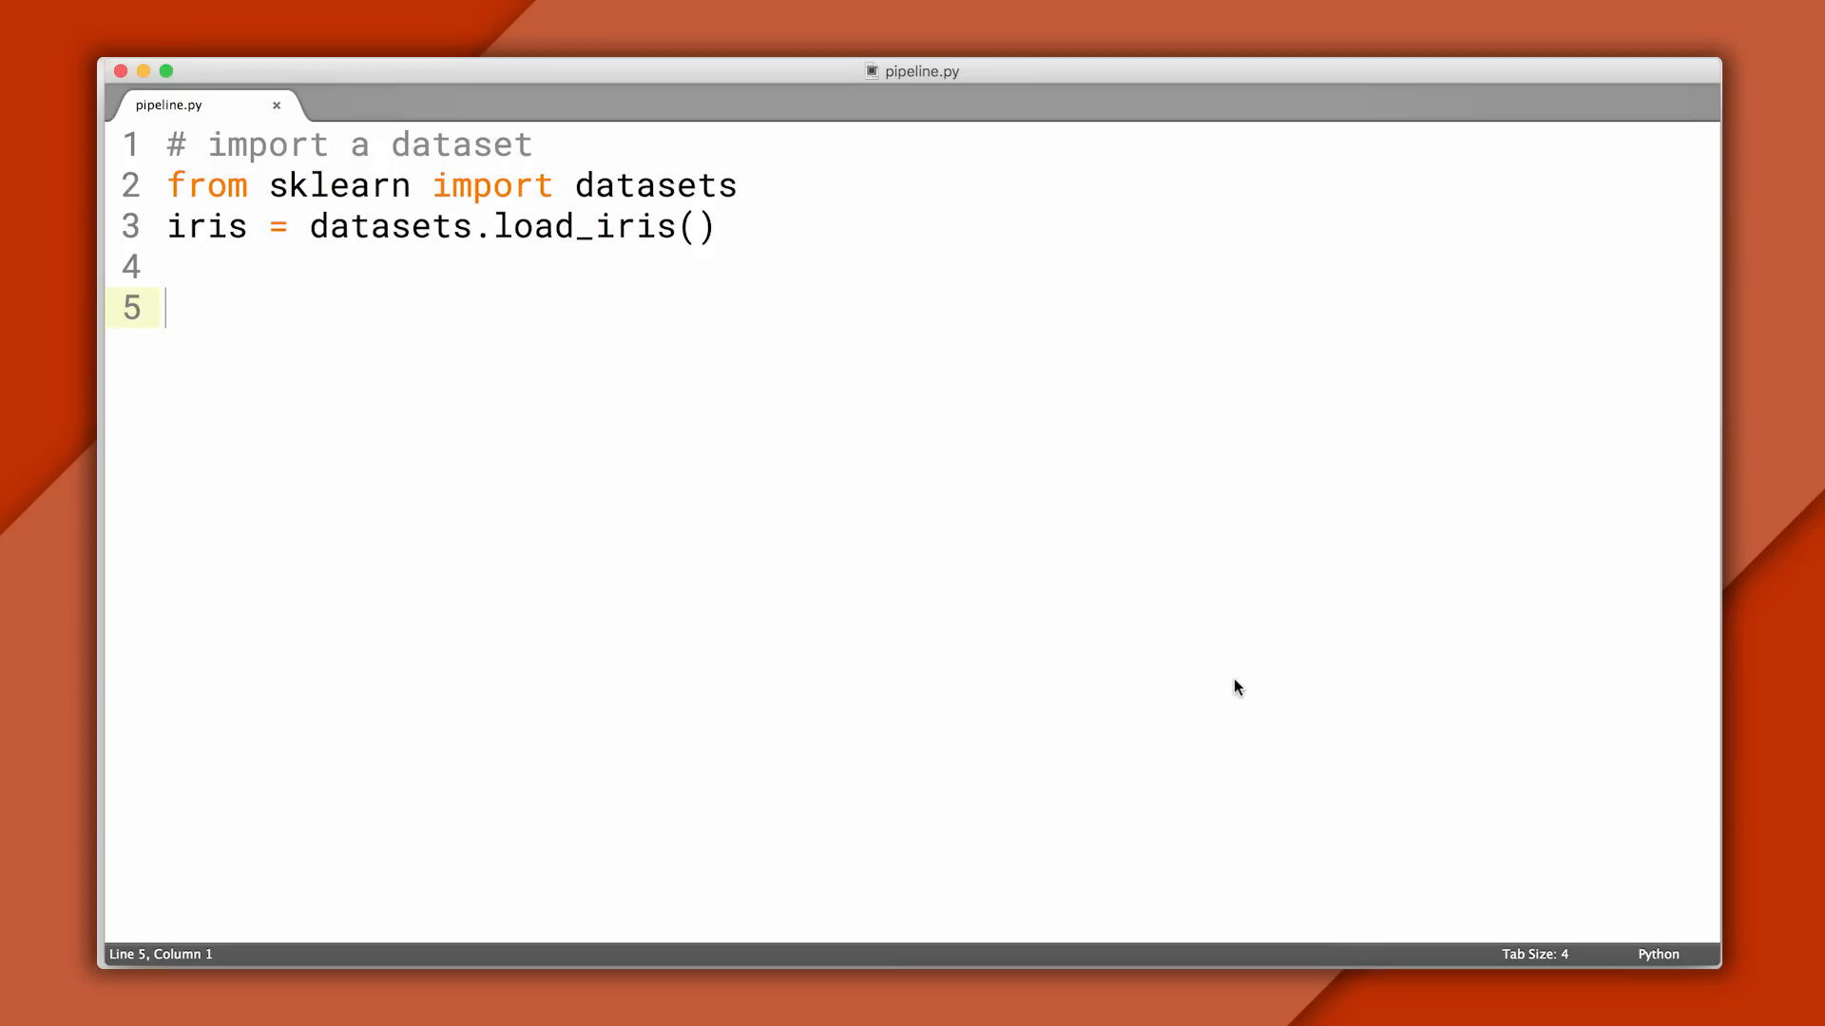
- Assign iris.data to X and iris.target to y, then begin an sklearn import line
text(X = iris.data)
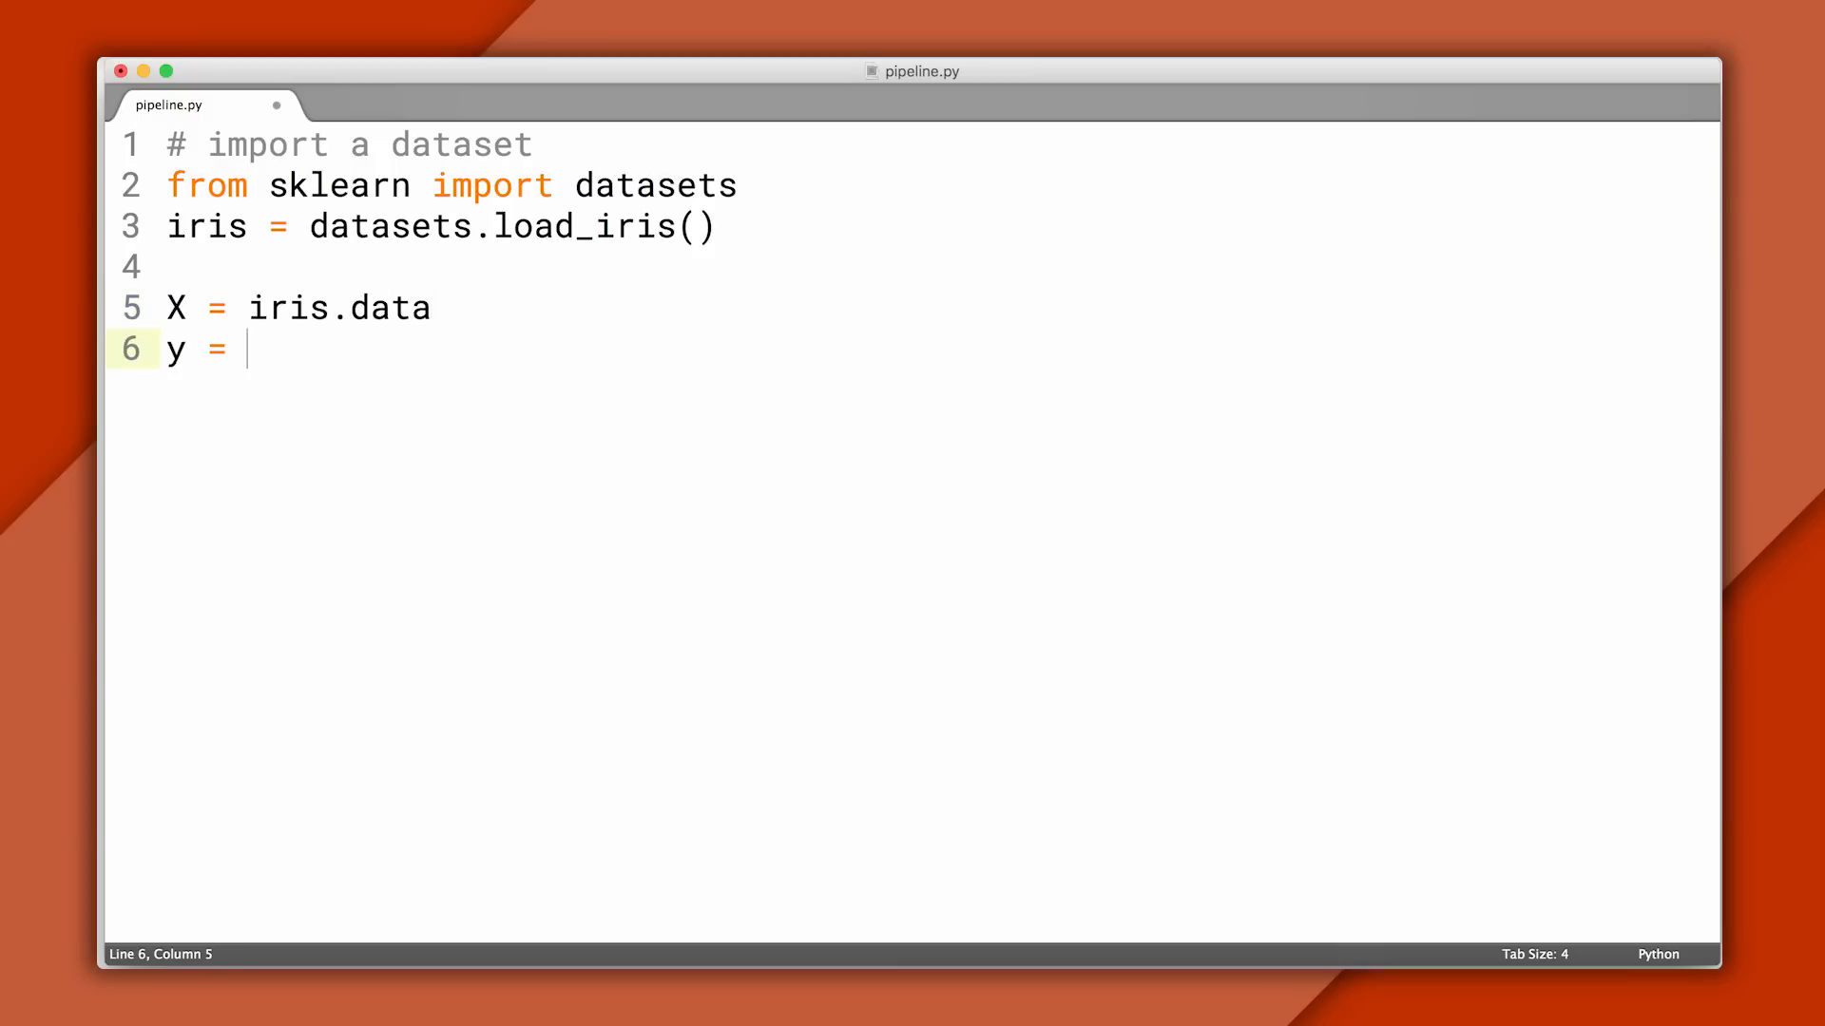
text(iris.target)
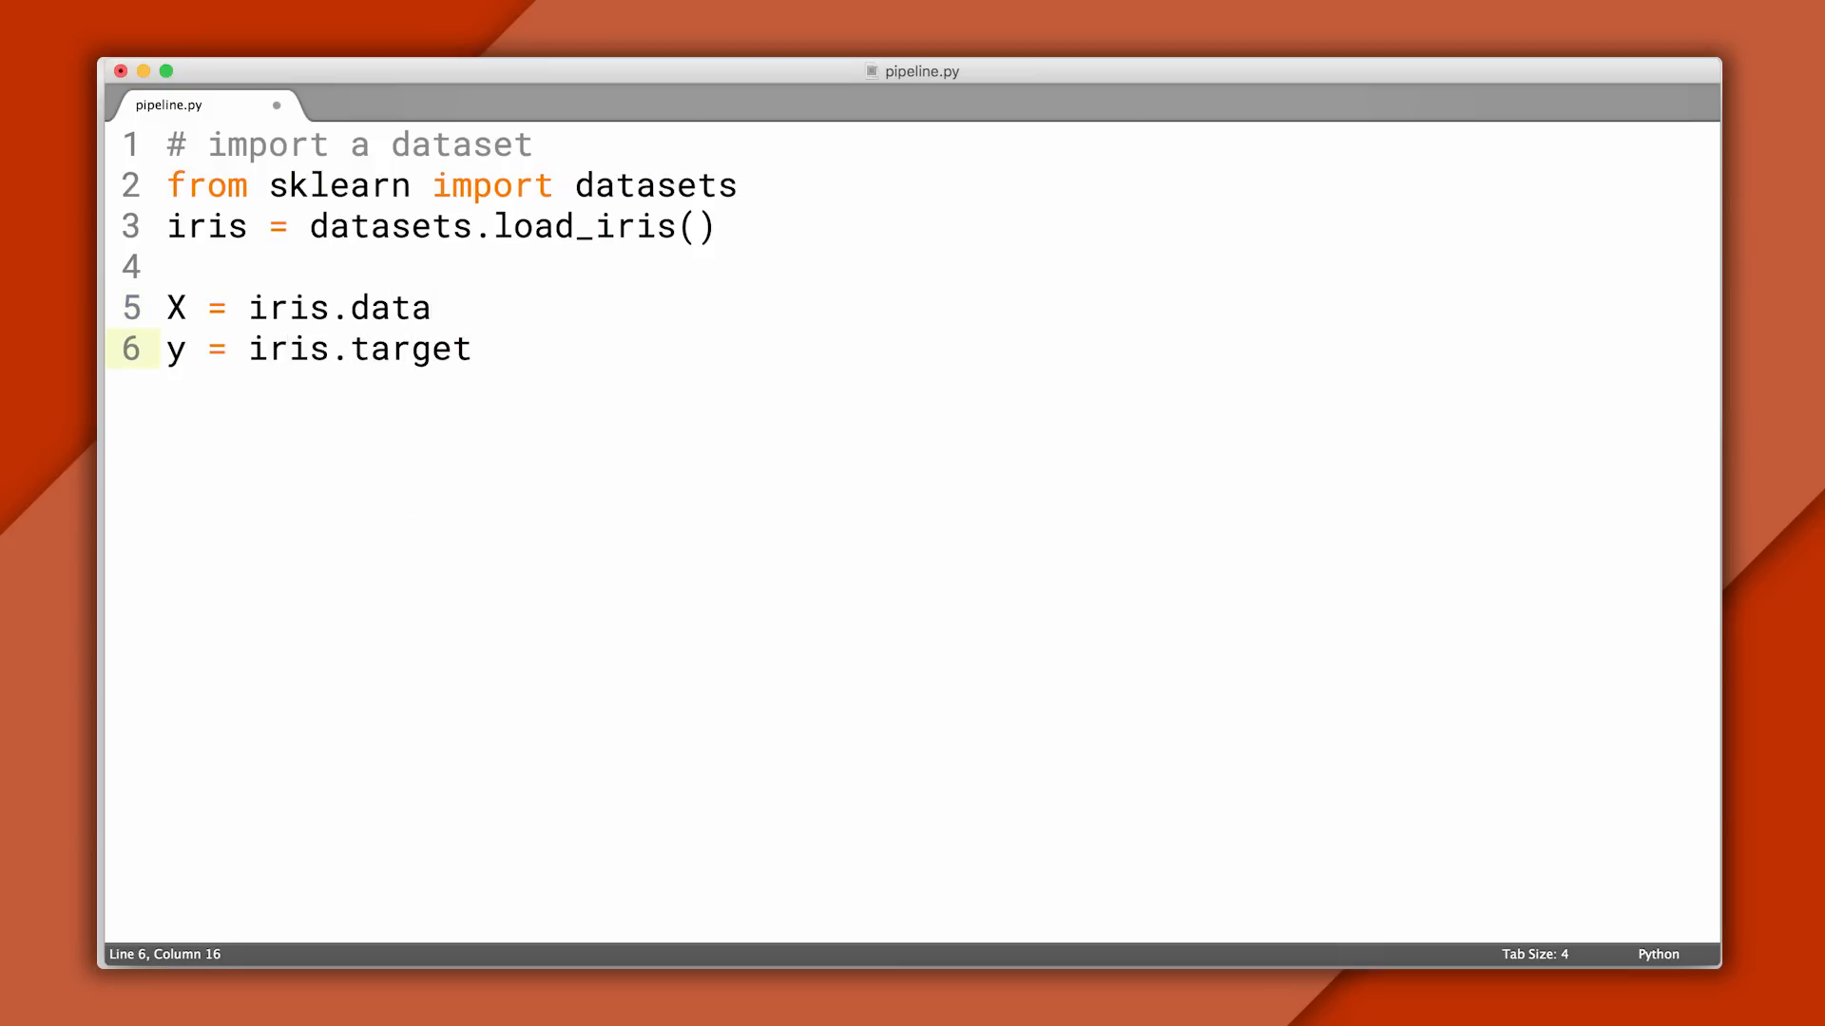
text(from sklearn.cross_validation import train_te)
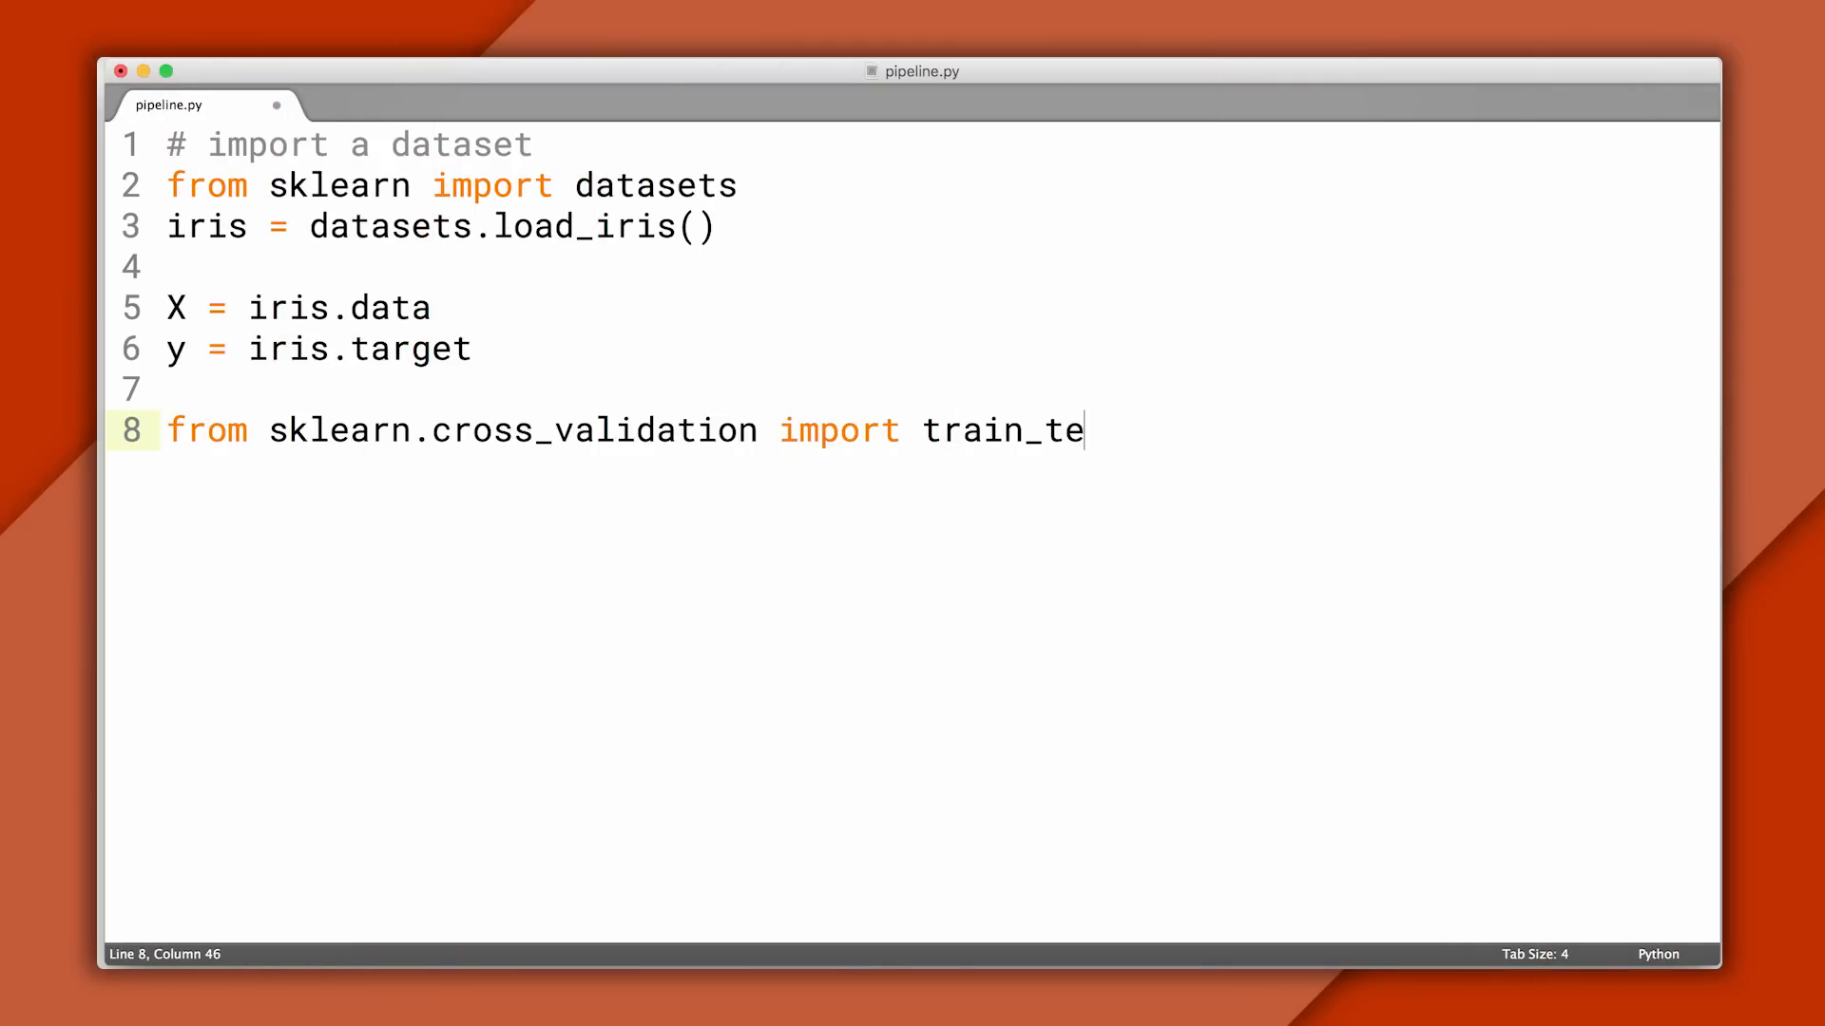
- Finish the train_test_split import and split line, highlighting y_test and test_size = .5
text(st_split)
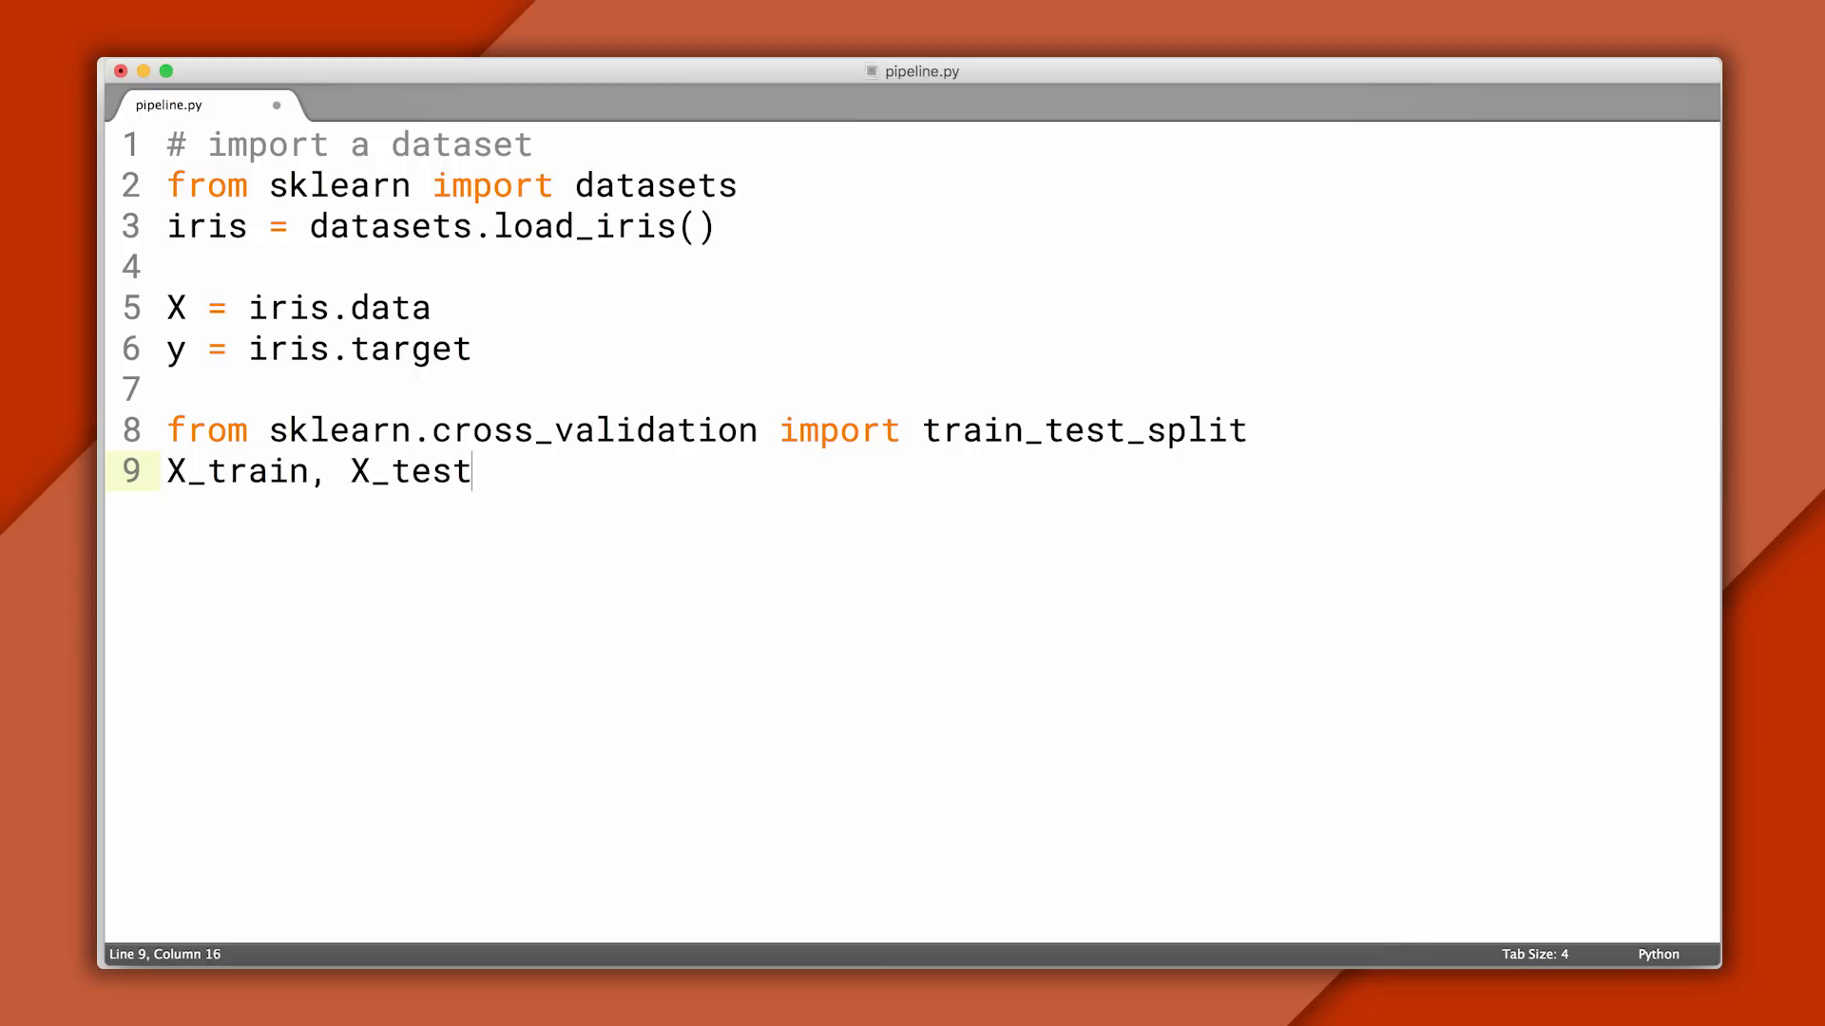
text(, y_train, y_test = train_test_split(X, y, test_size = .5)
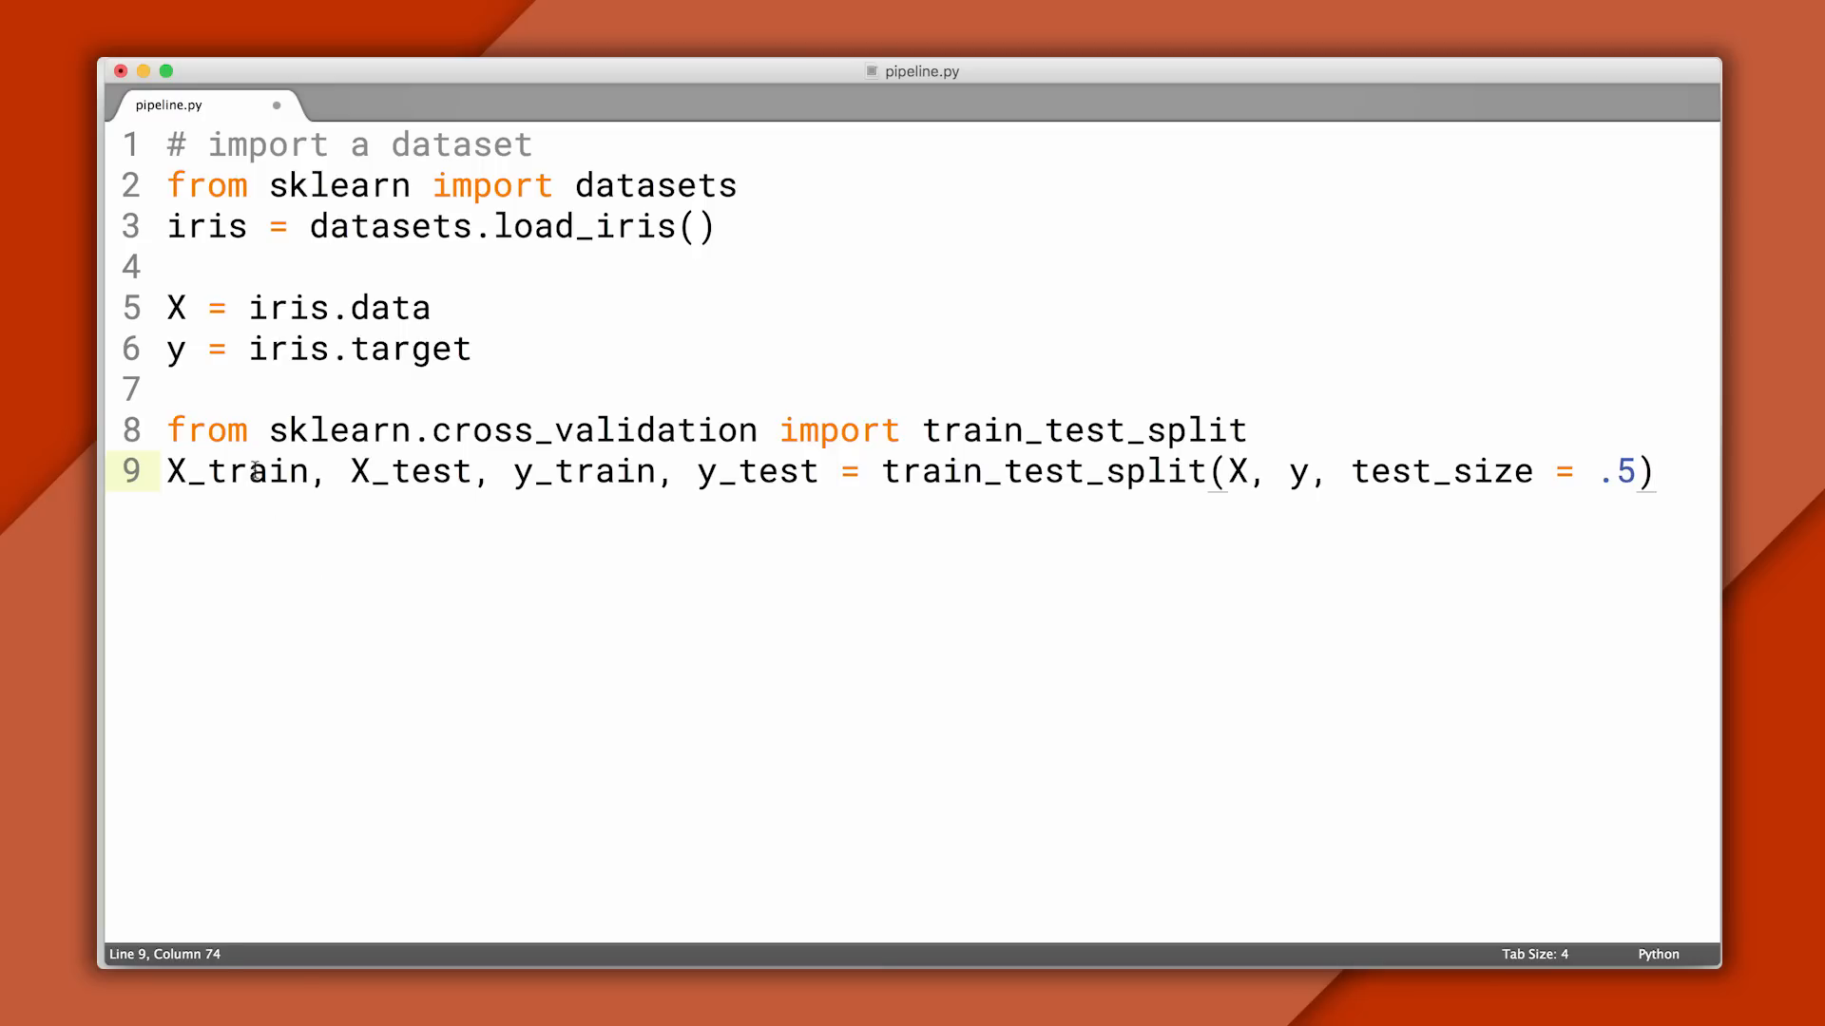
double_click(581, 471)
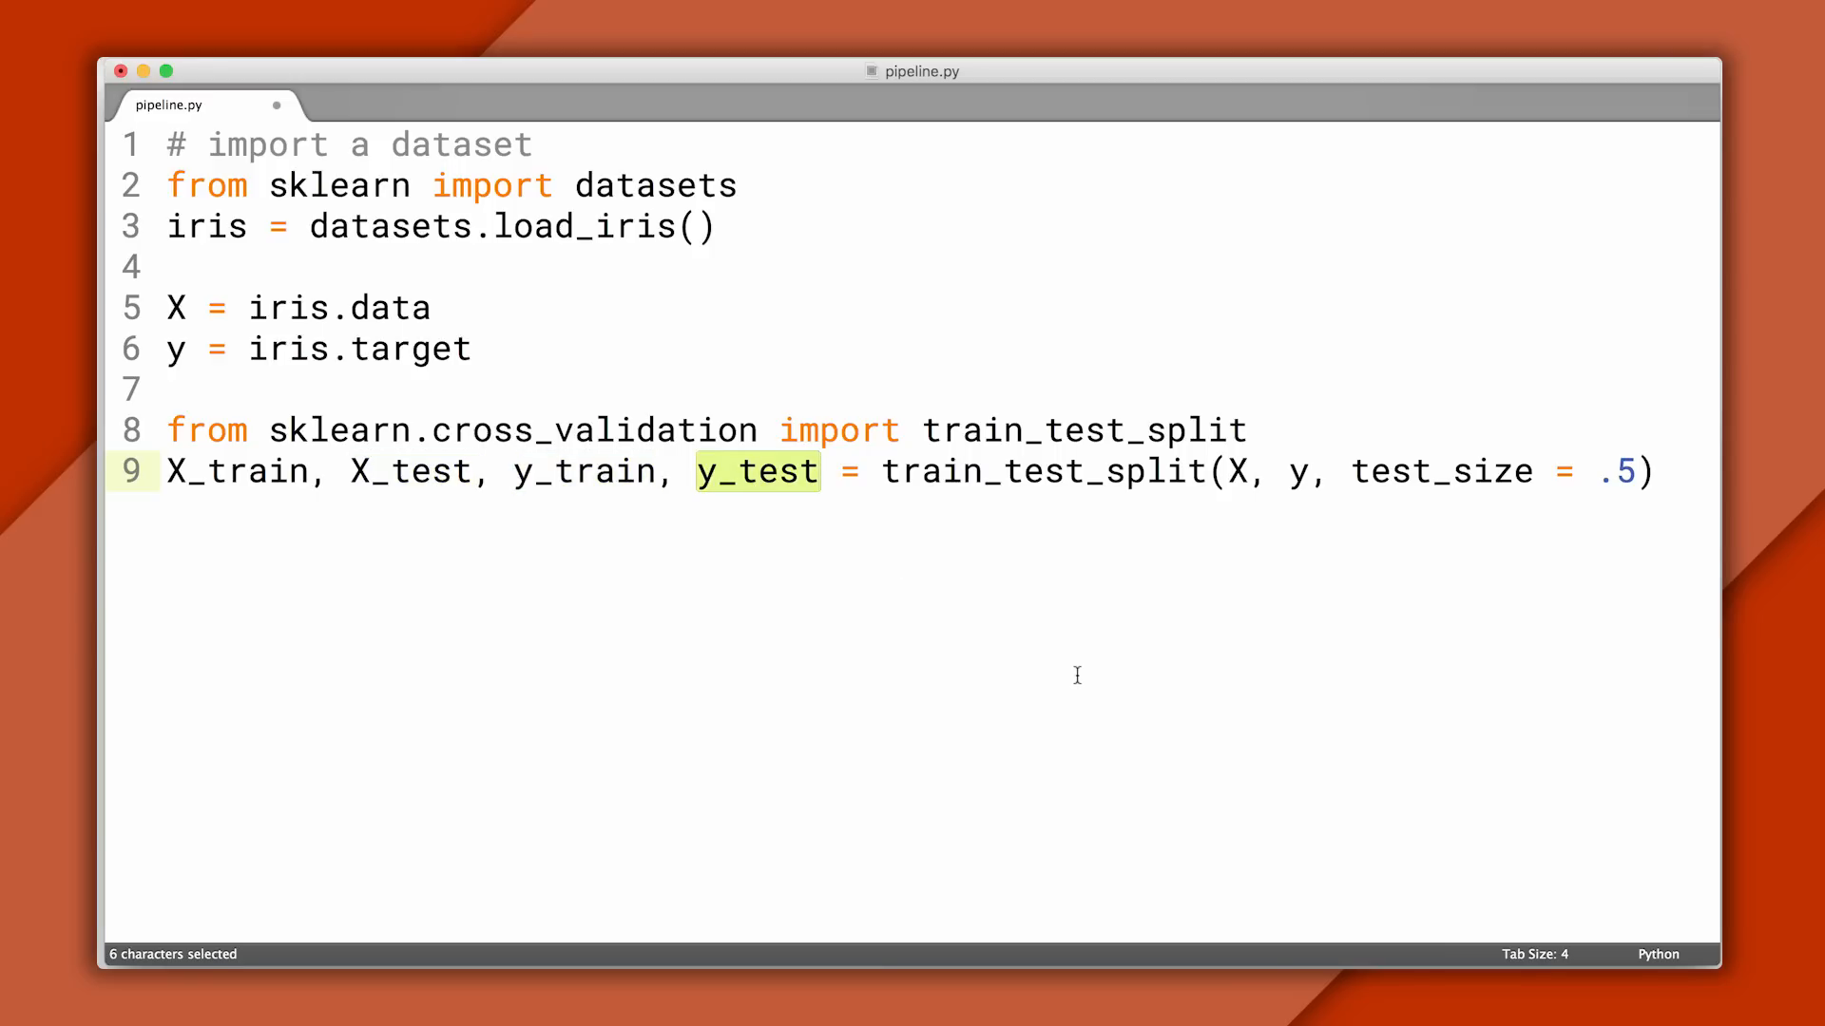
click(1354, 472)
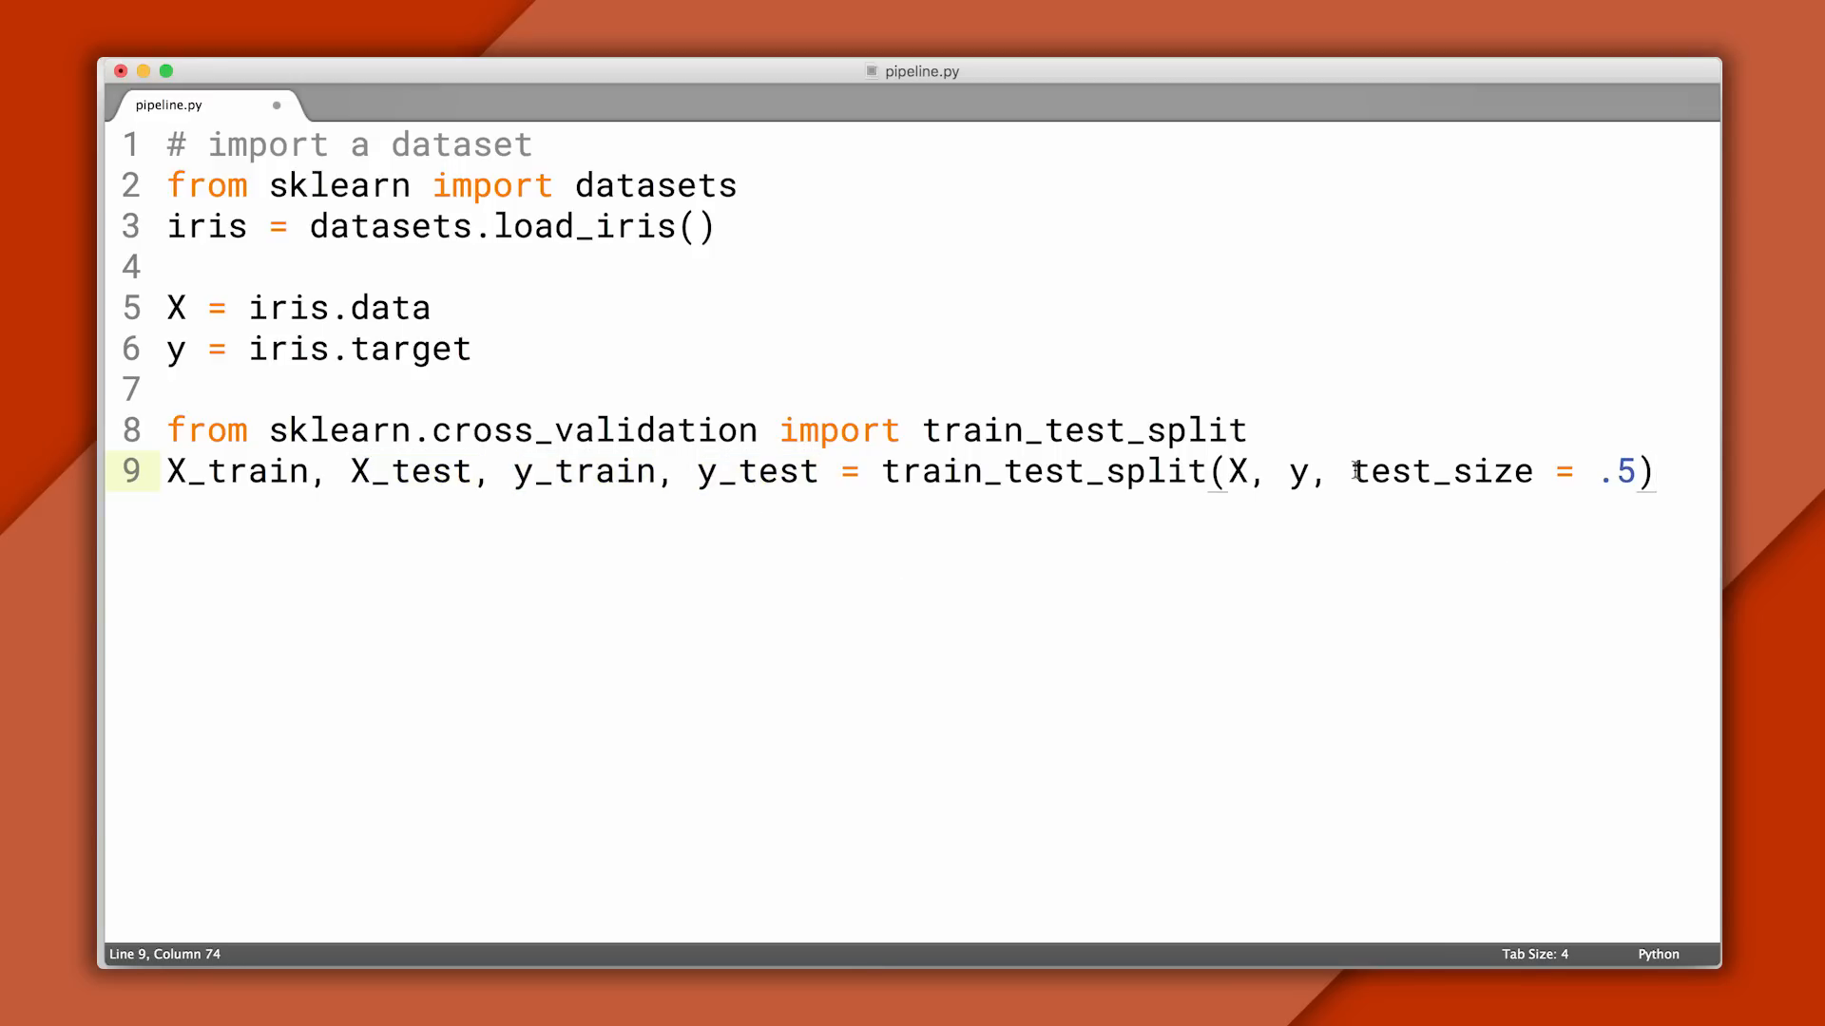
drag(1352, 472, 1637, 471)
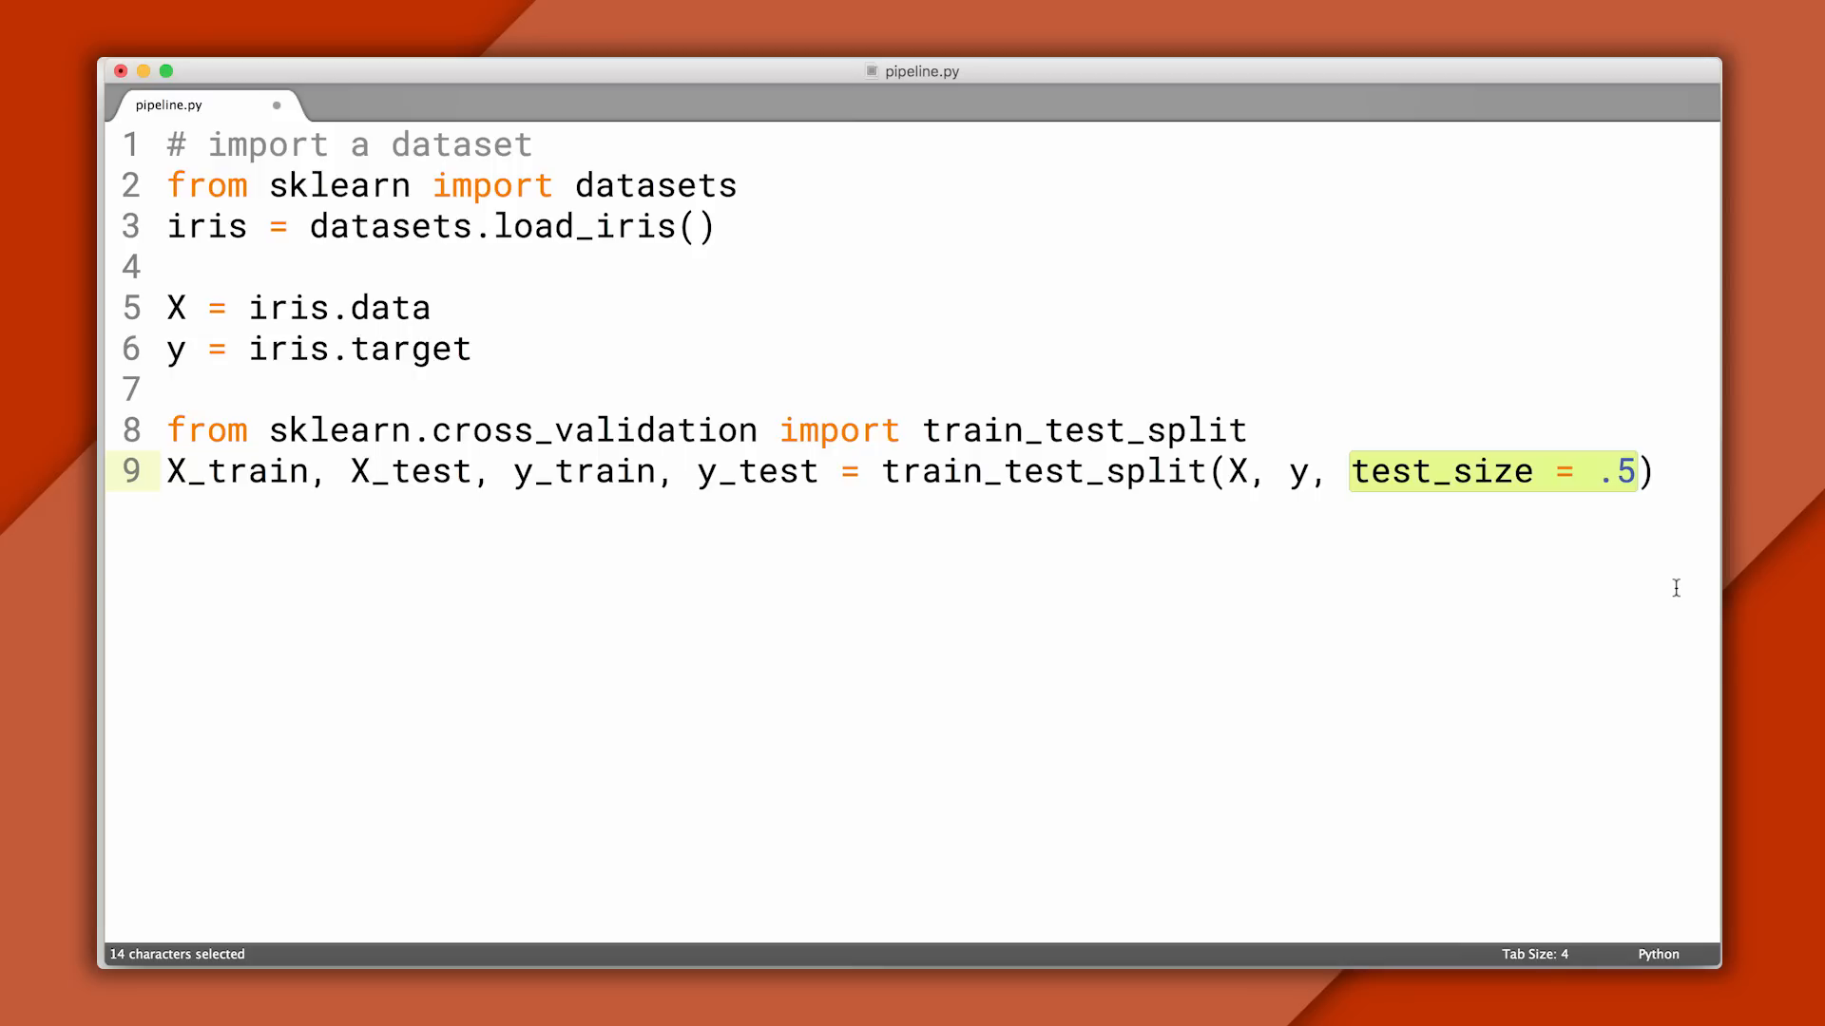
text(from sklearn import tree)
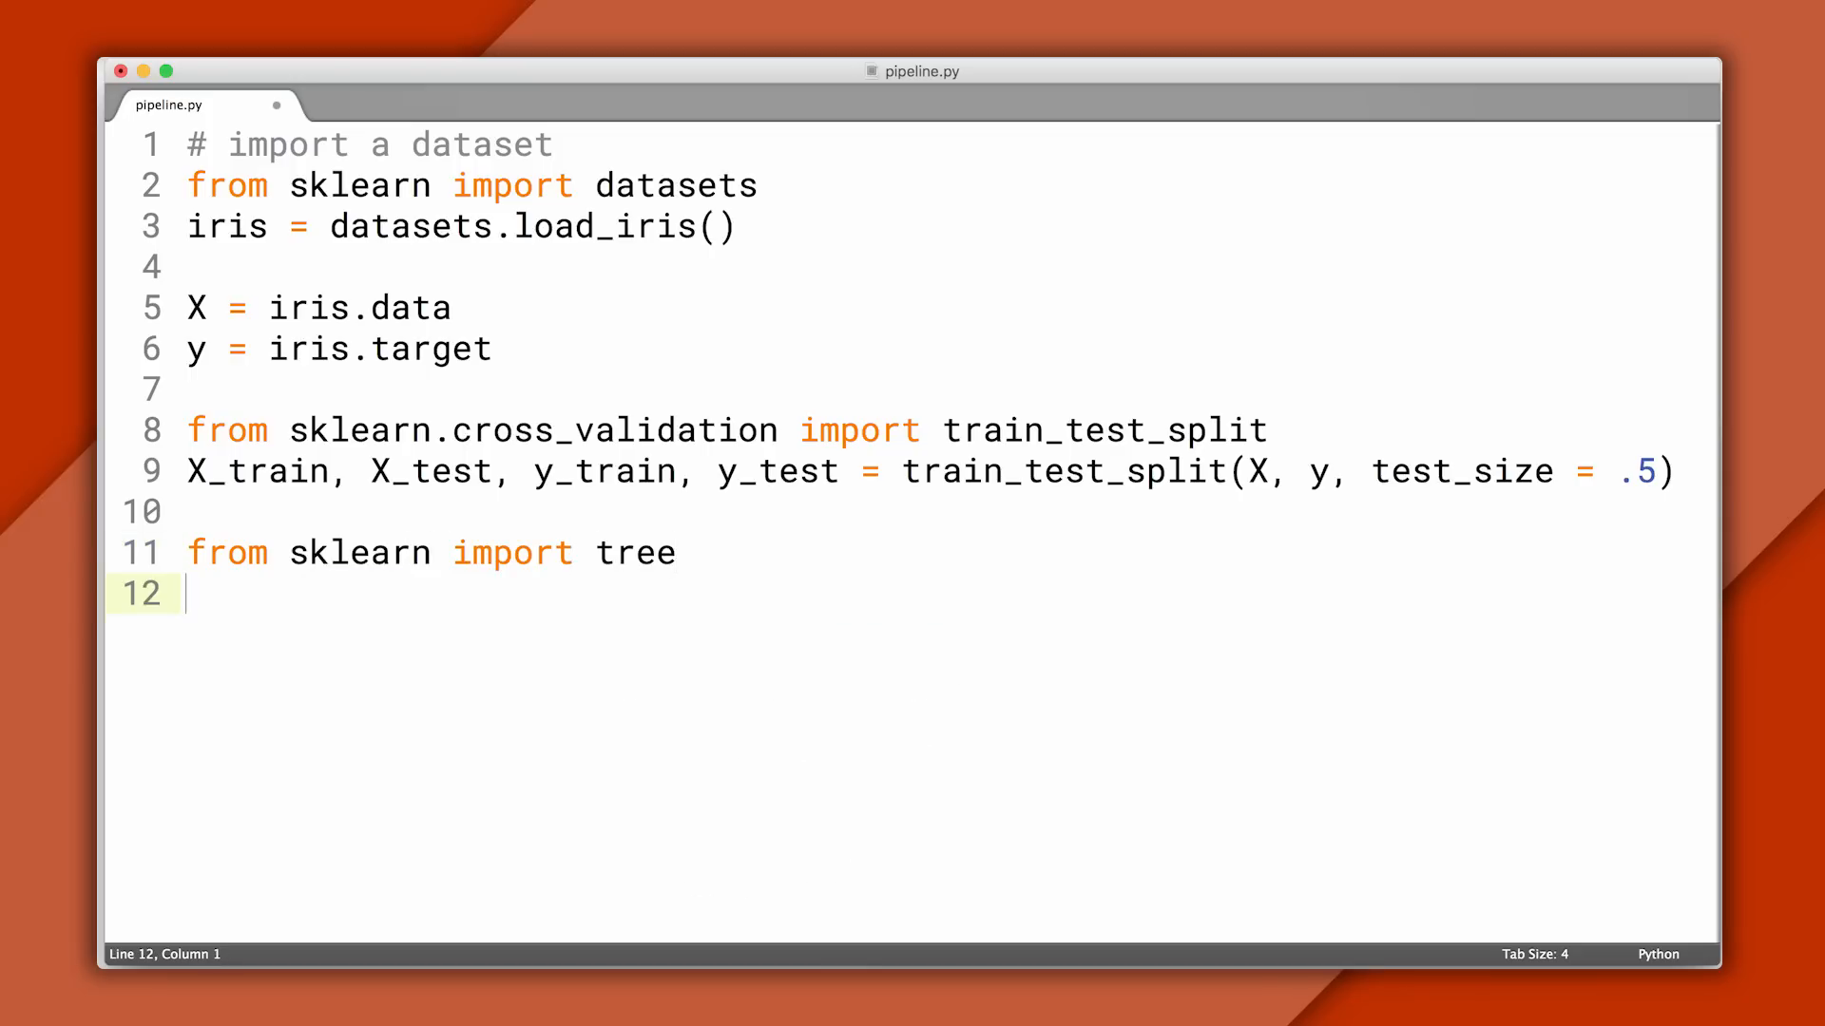
- Create my_classifier = tree.DecisionTreeClassifier() and fit it on X_train and y_train
text(my_classifier =)
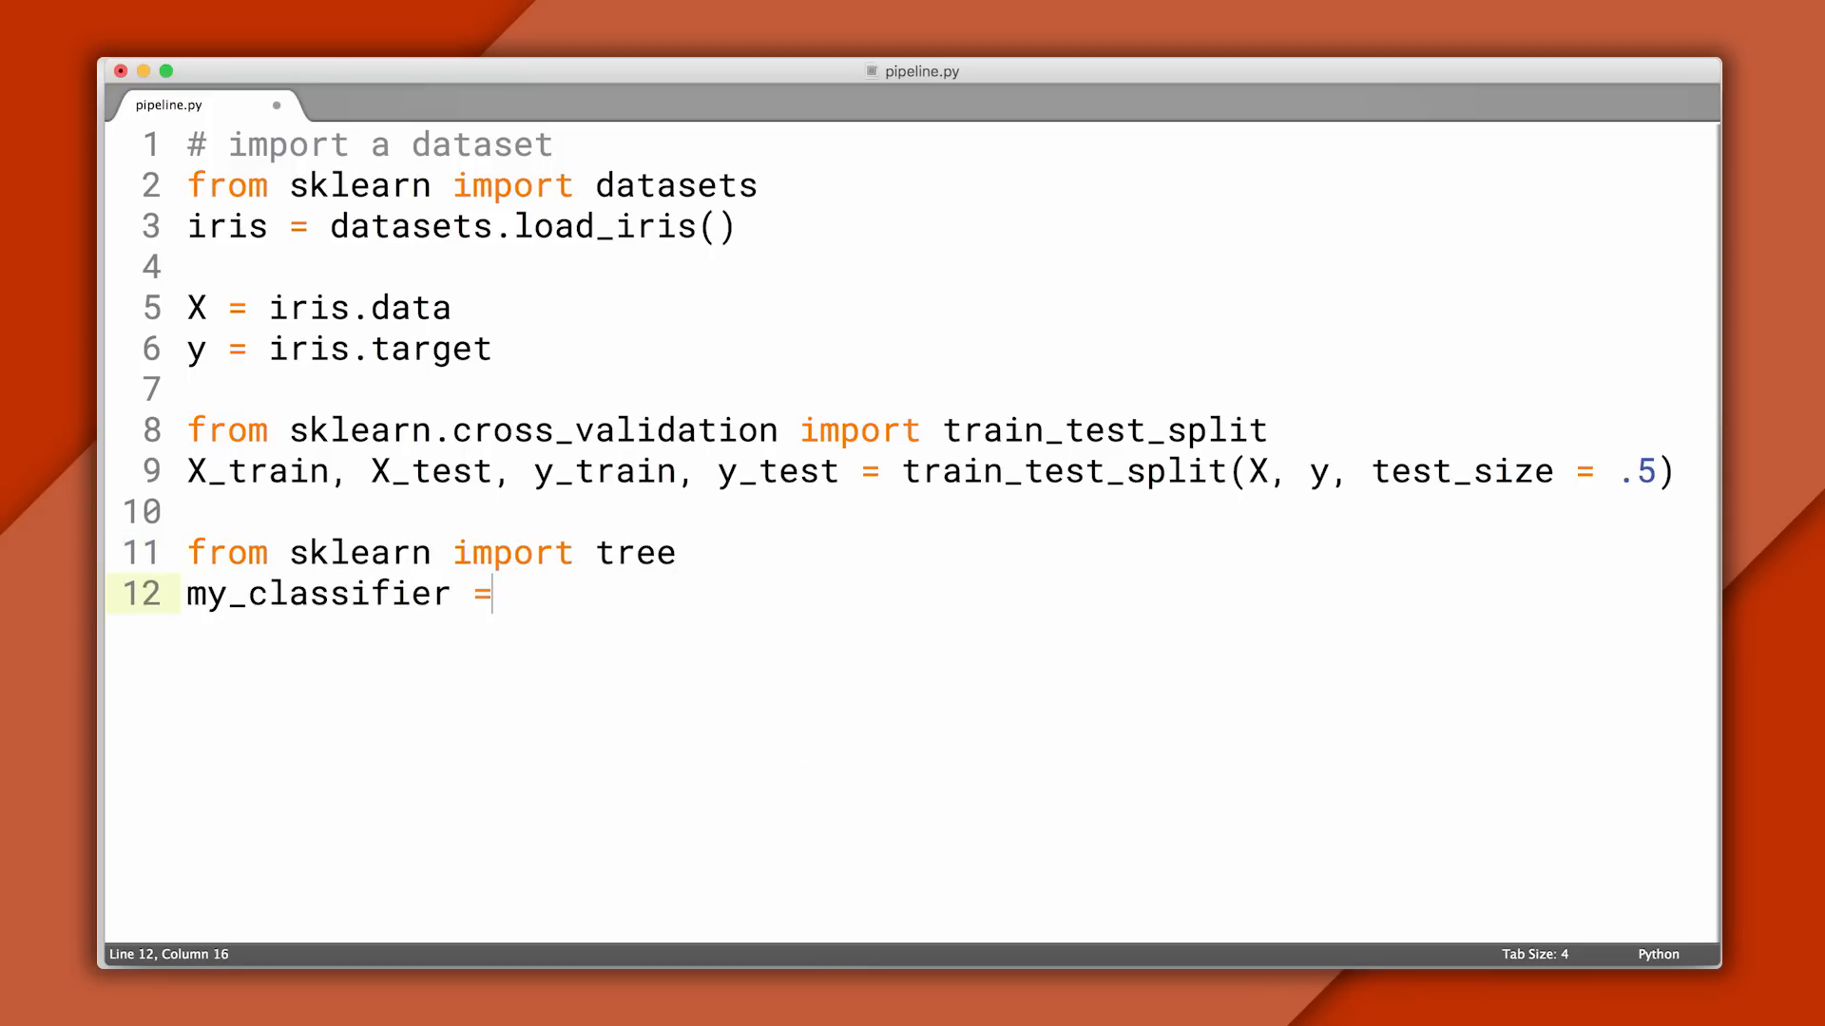
text(tree.DecisionT)
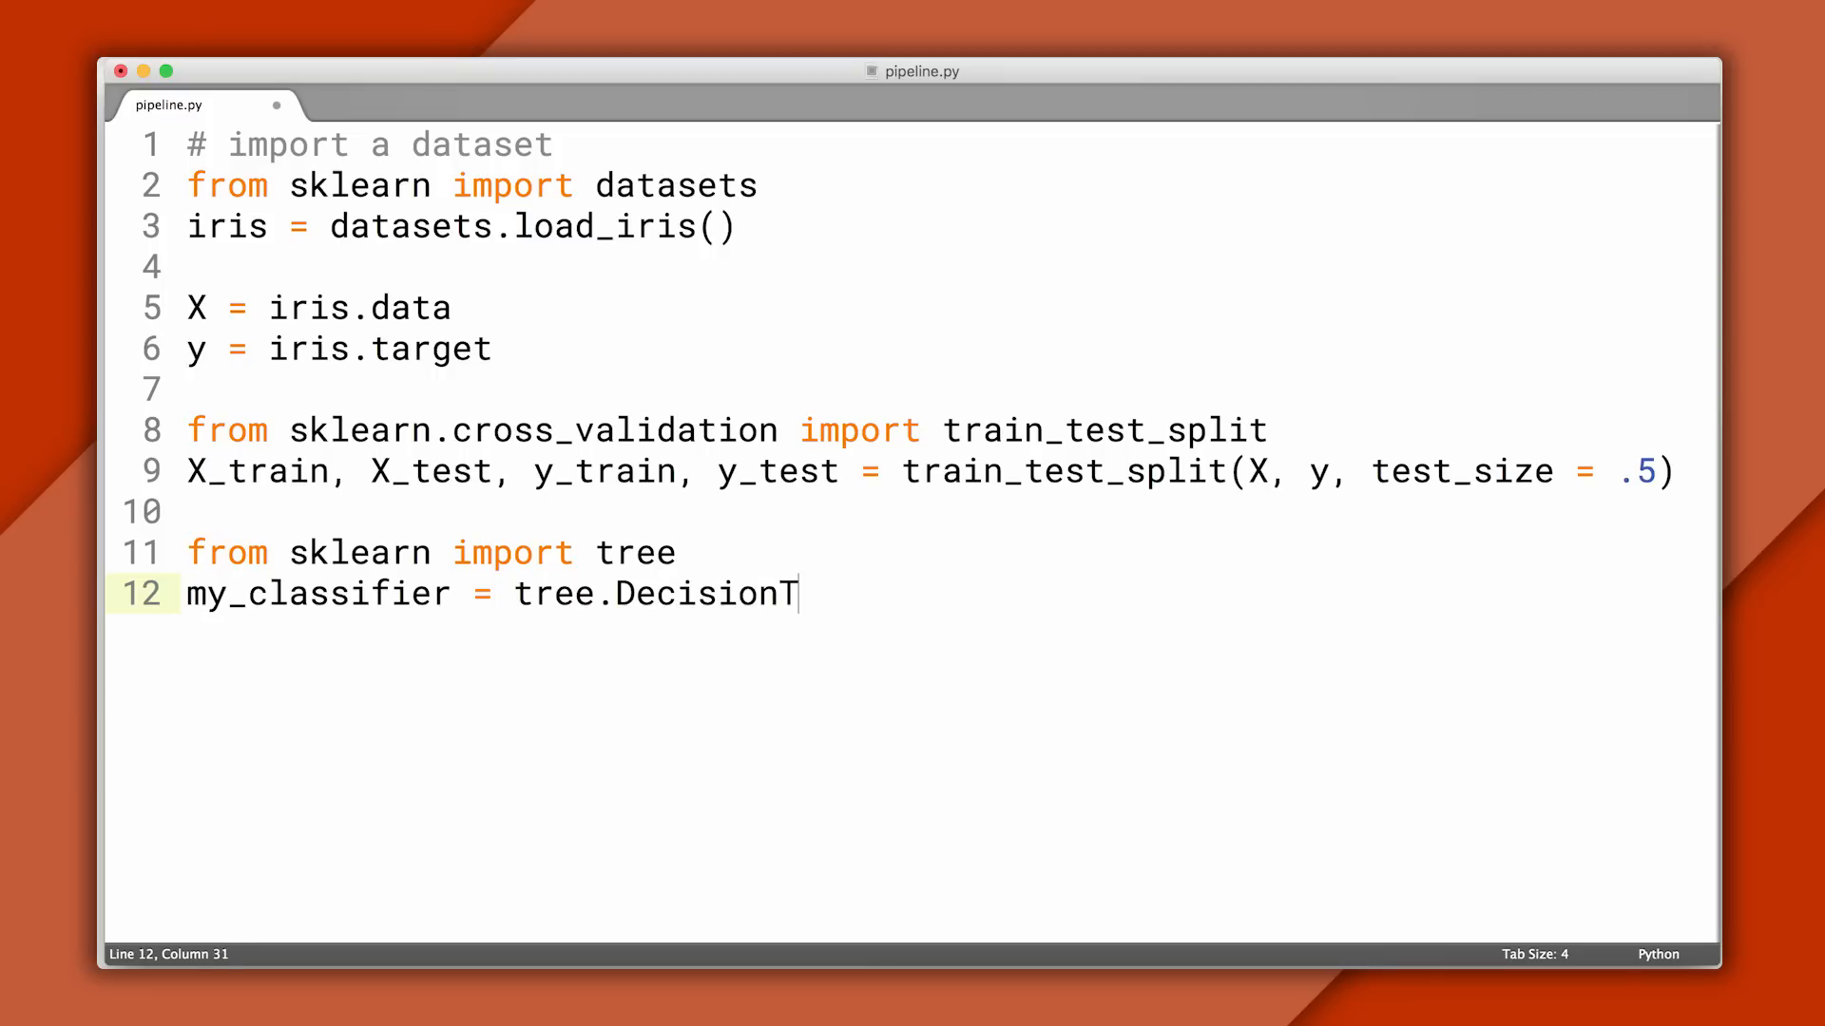
text(reeClassifier())
text(my_classifier.)
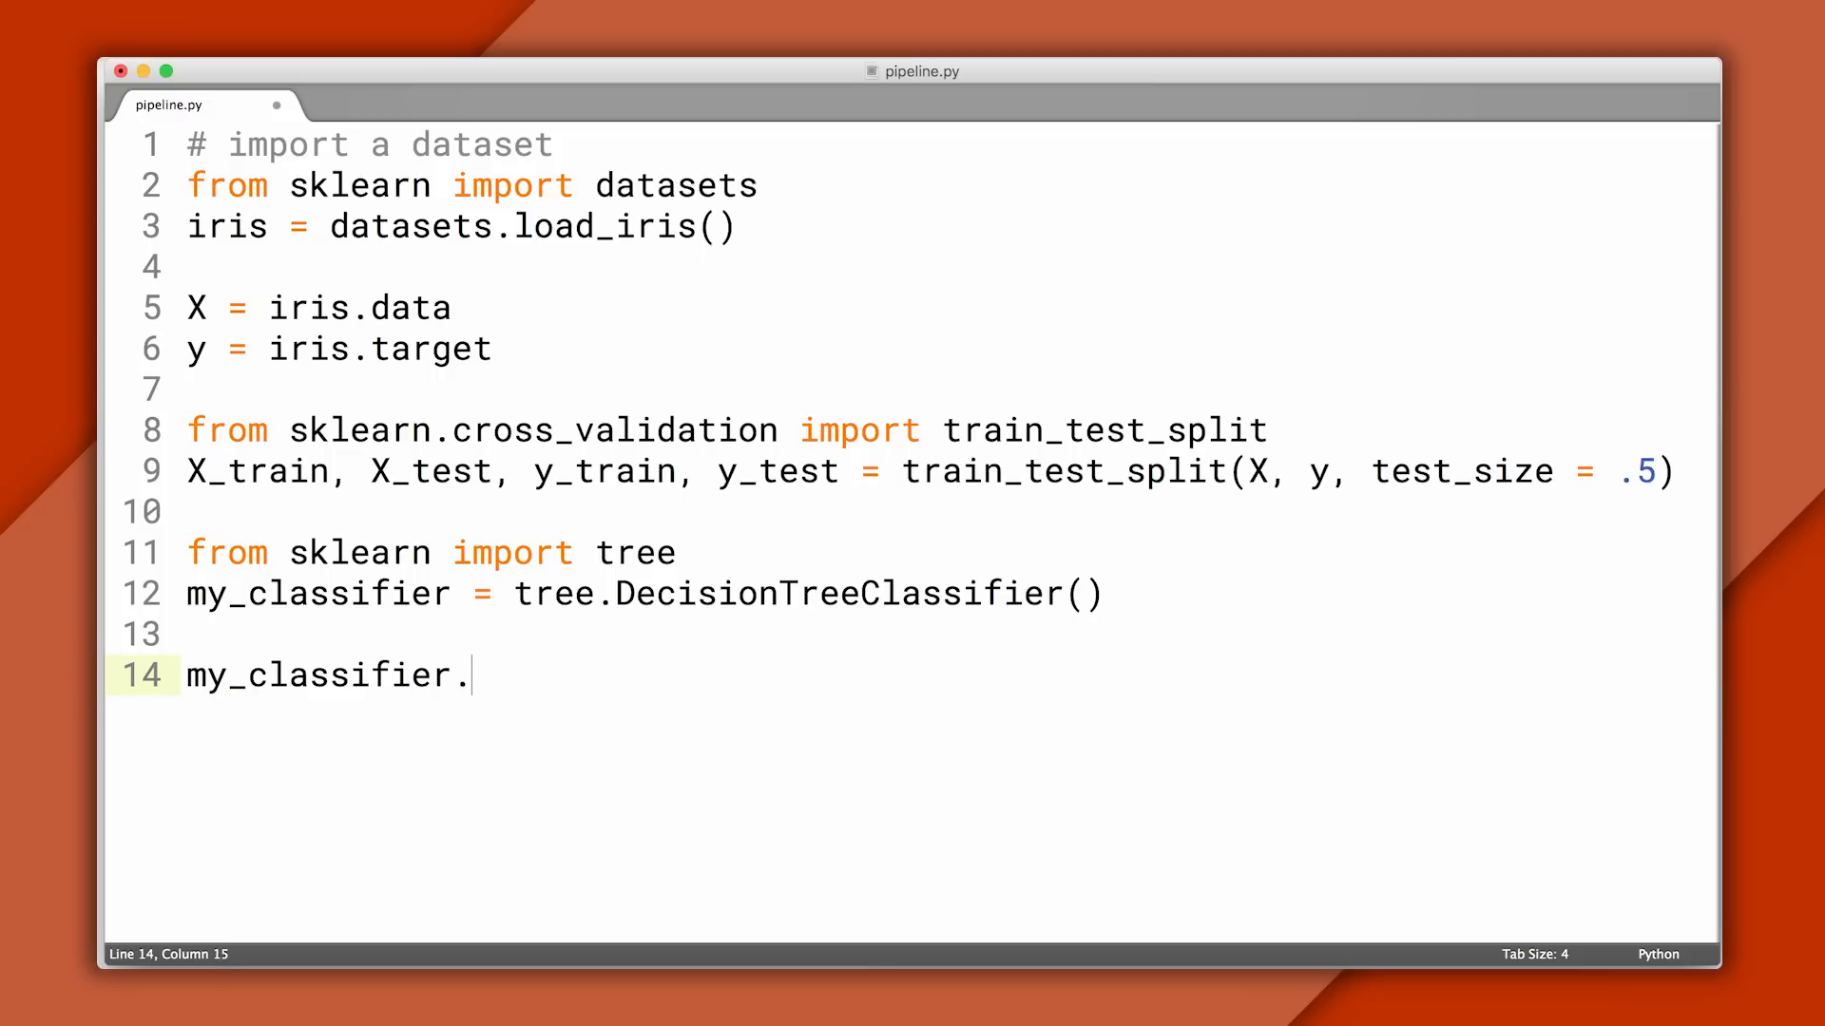
text(fit(X_train, y_train)
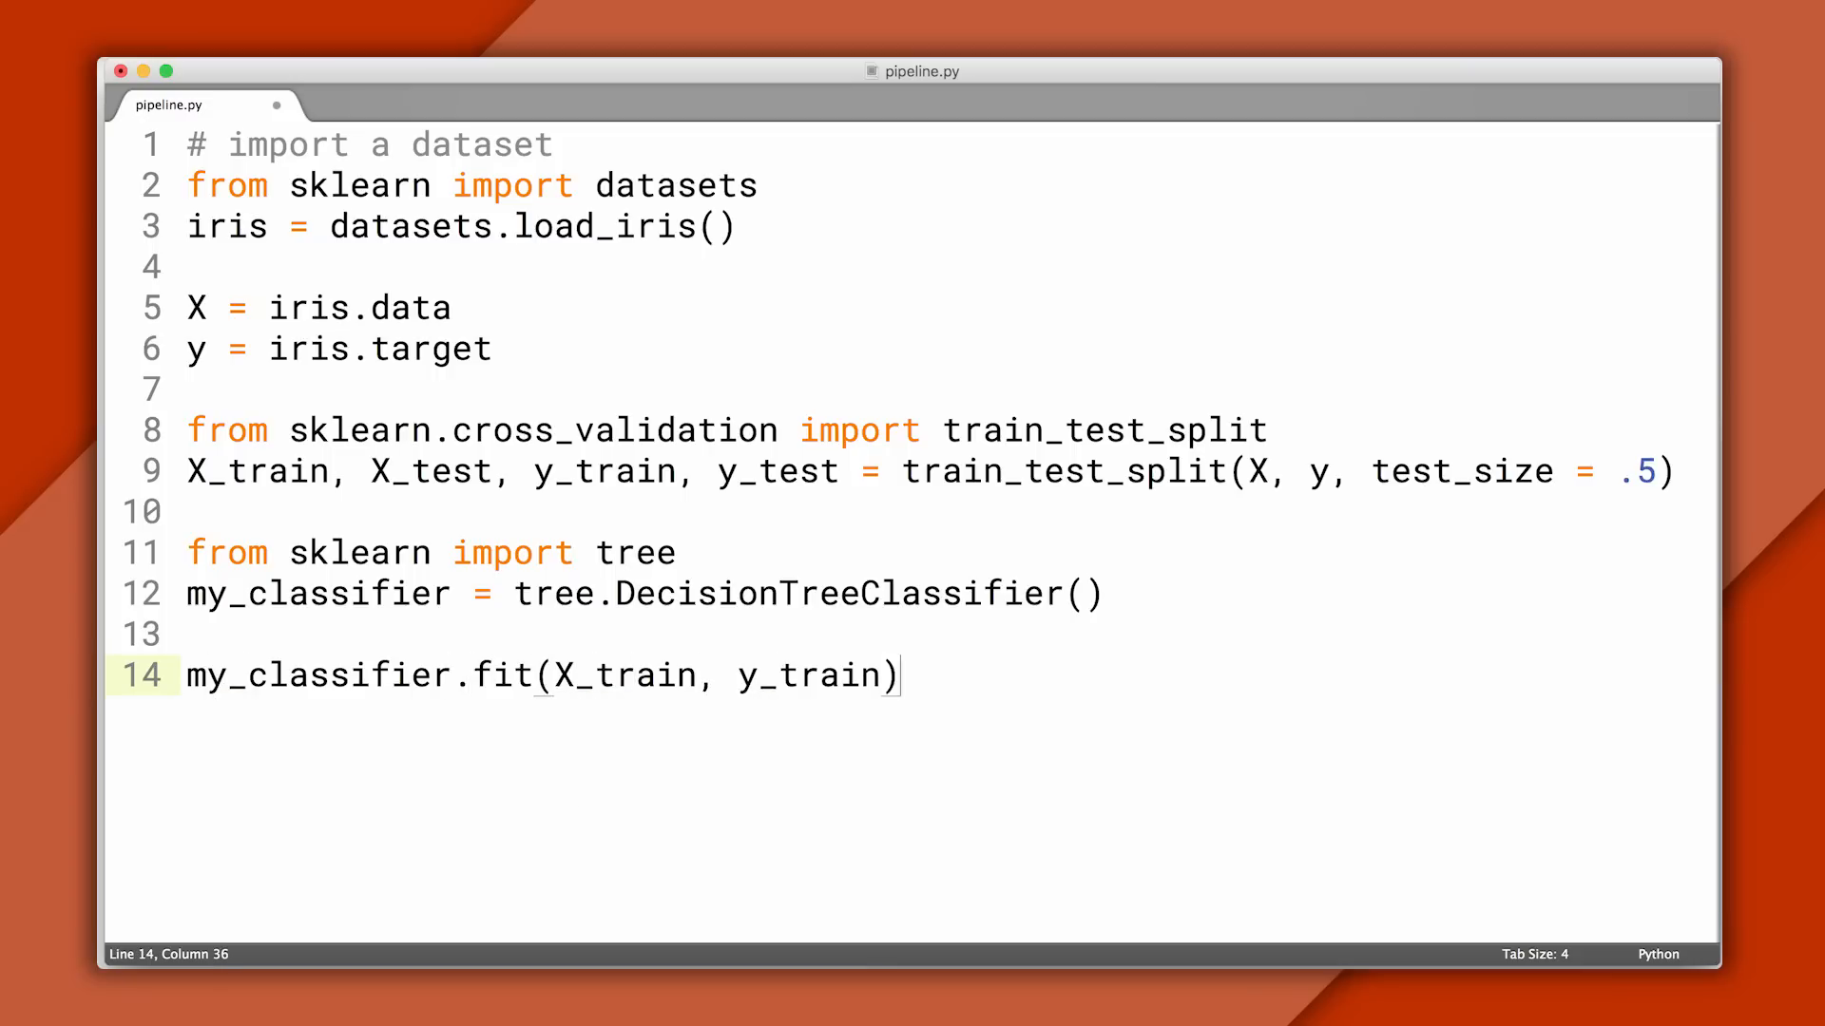
key(Enter)
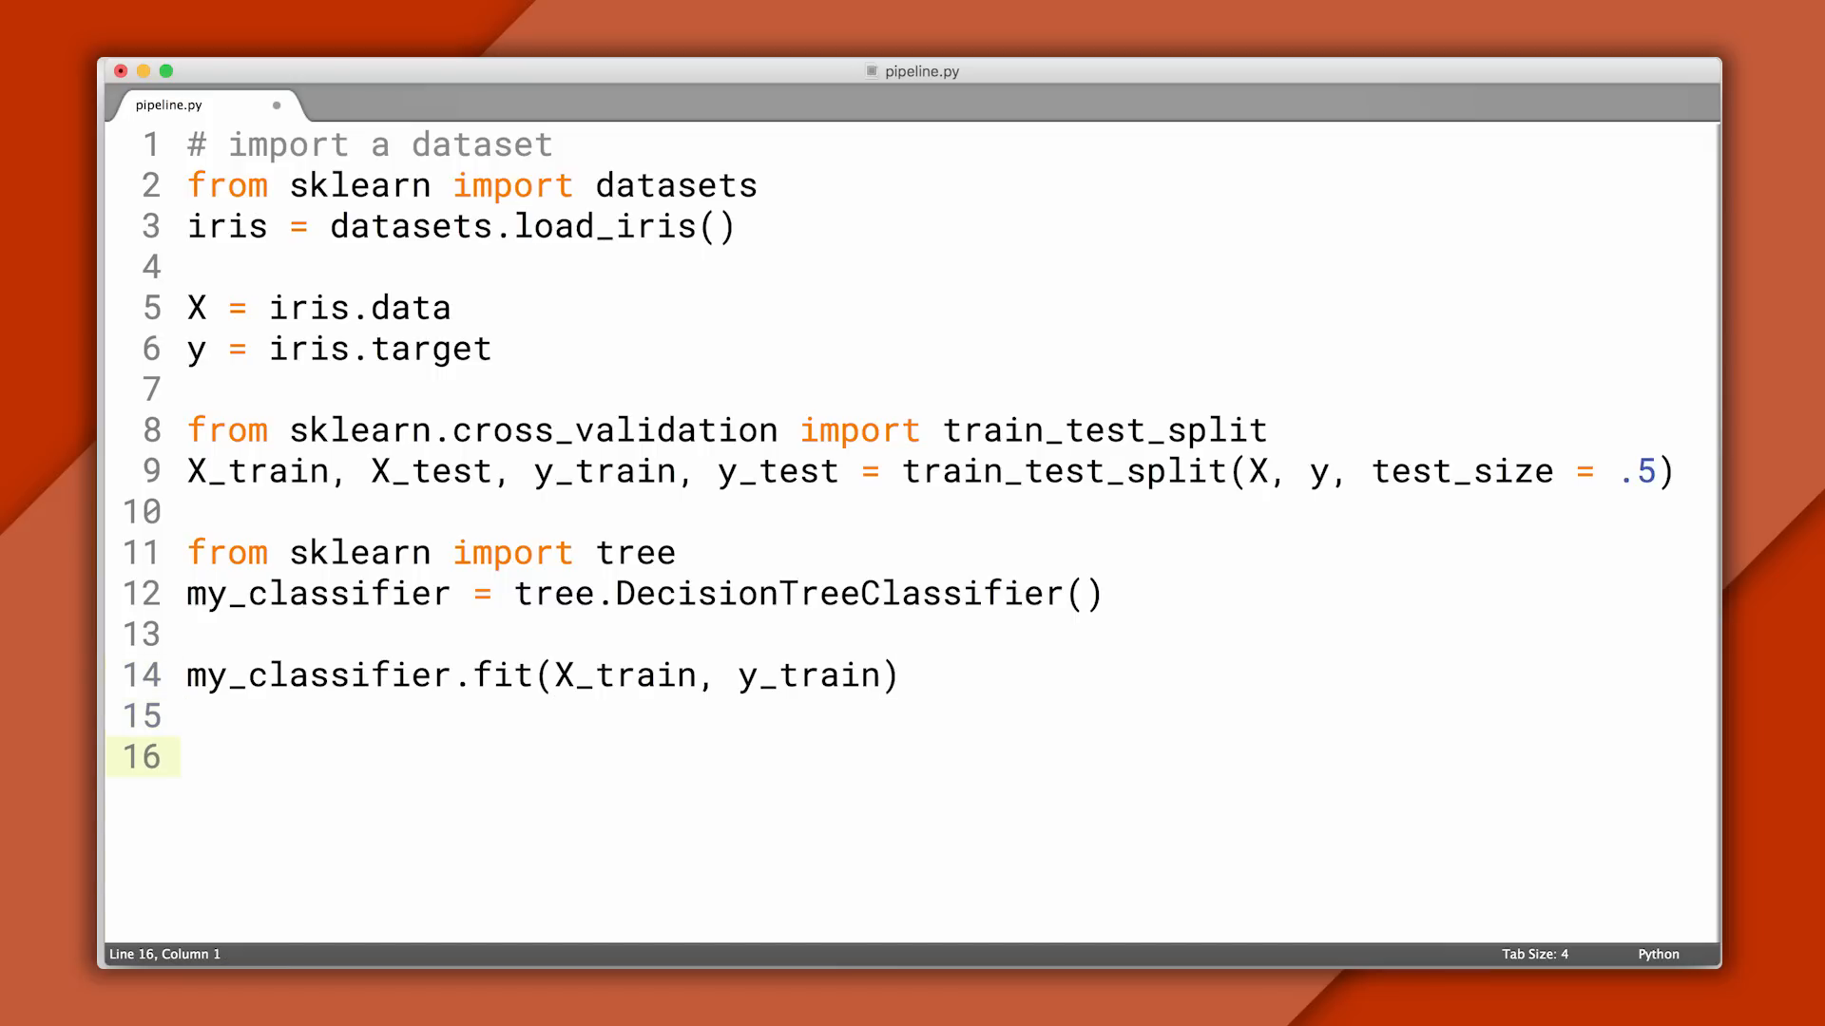
- Store my_classifier.predict(X_test) in a predictions variable
text(predictions = my_classifier.predi)
text(print predictions)
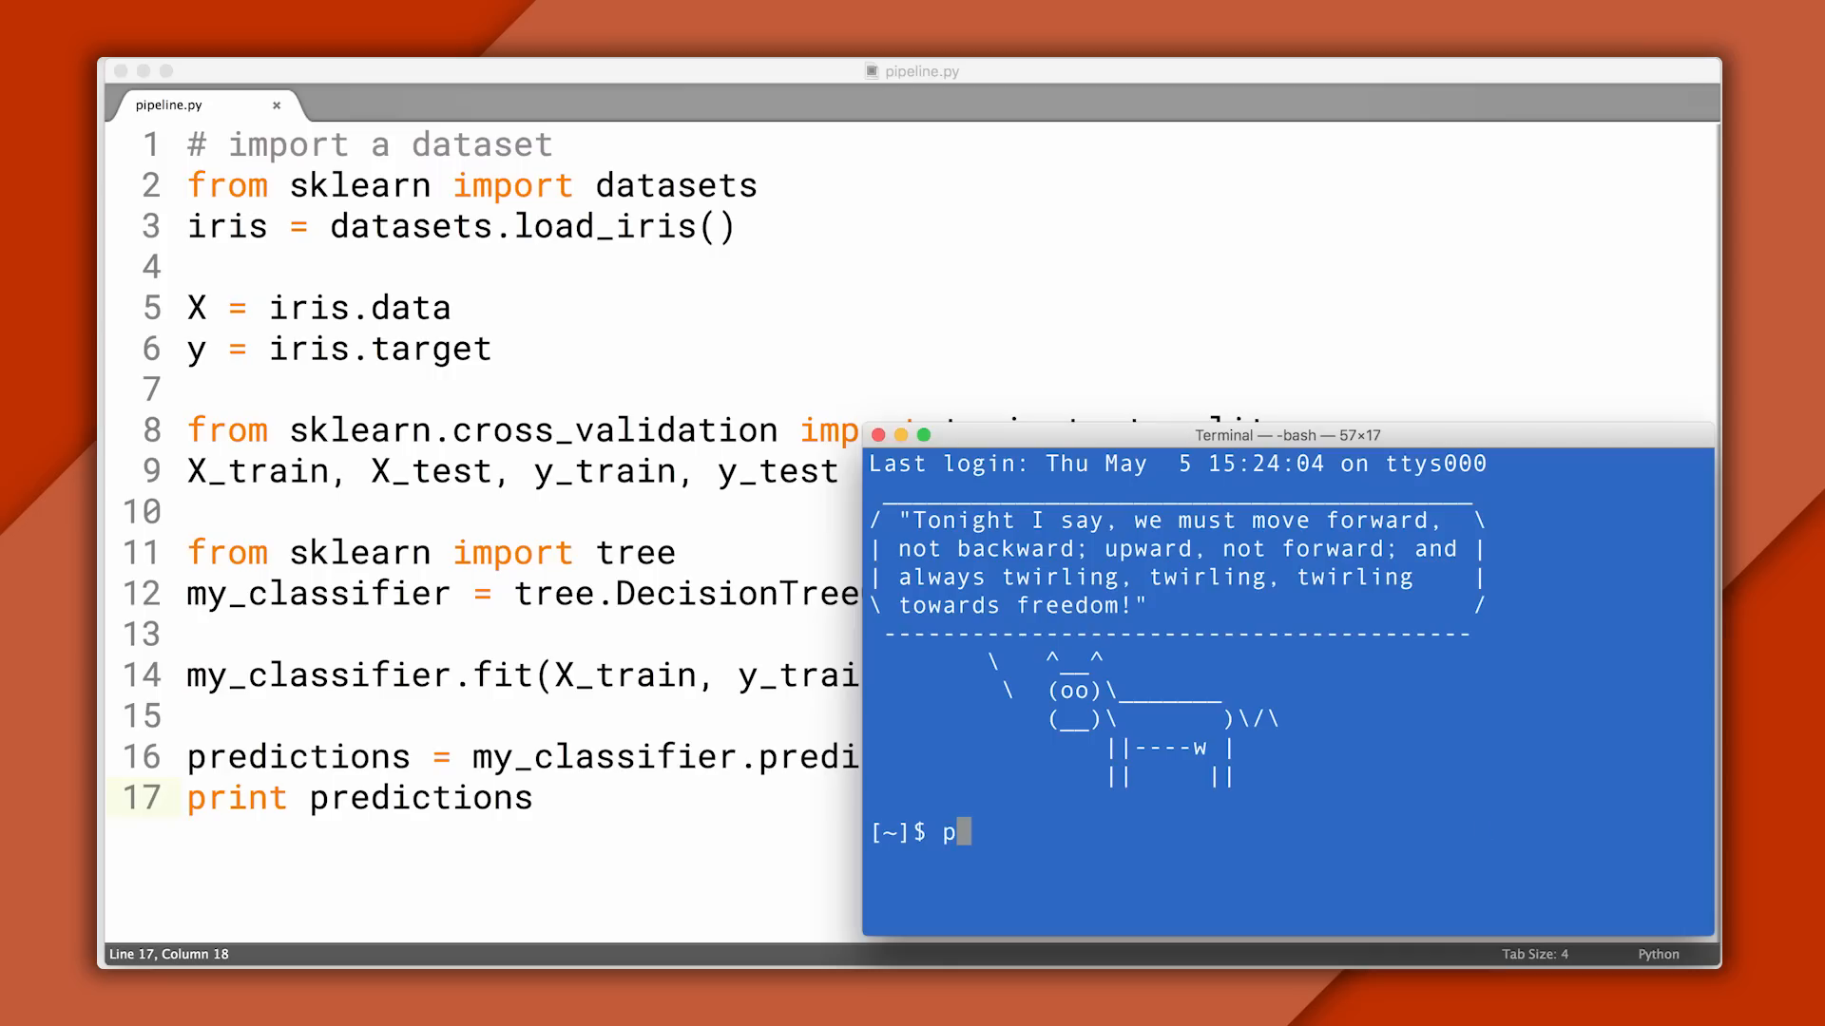
key(Return)
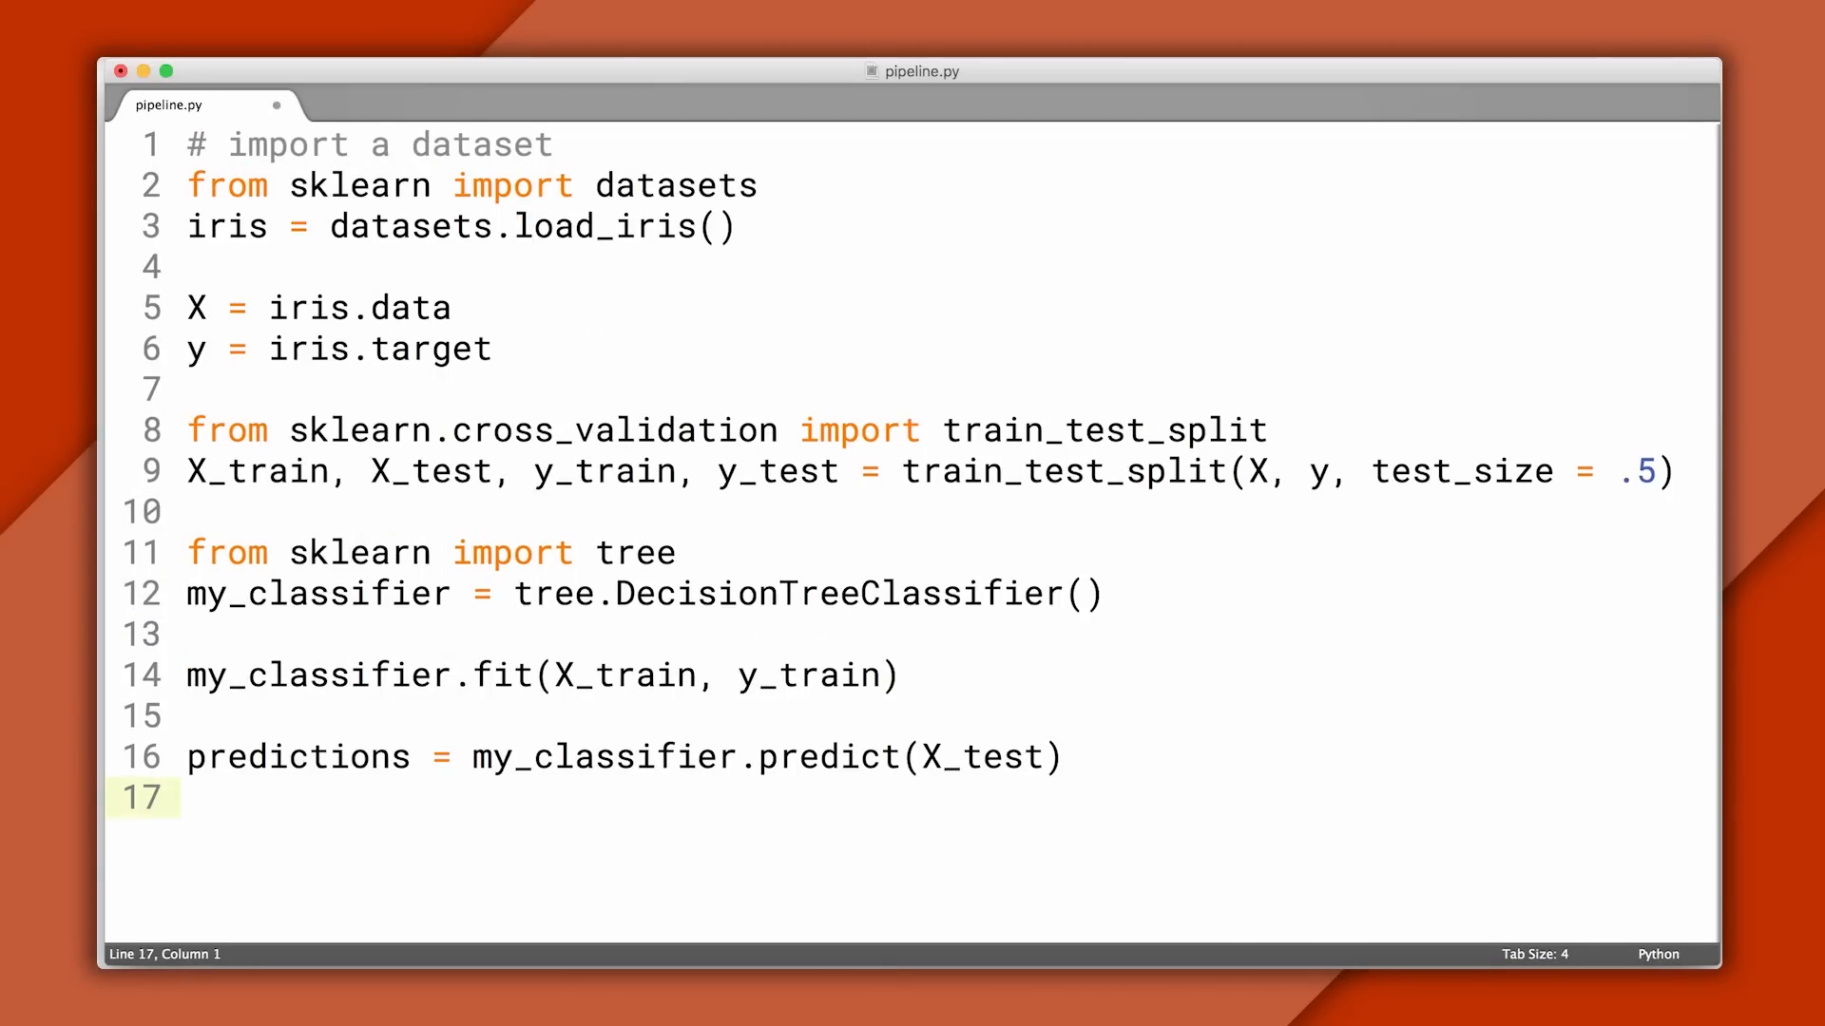
- Highlight y_test and start the accuracy_score import from sklearn.metrics
double_click(777, 473)
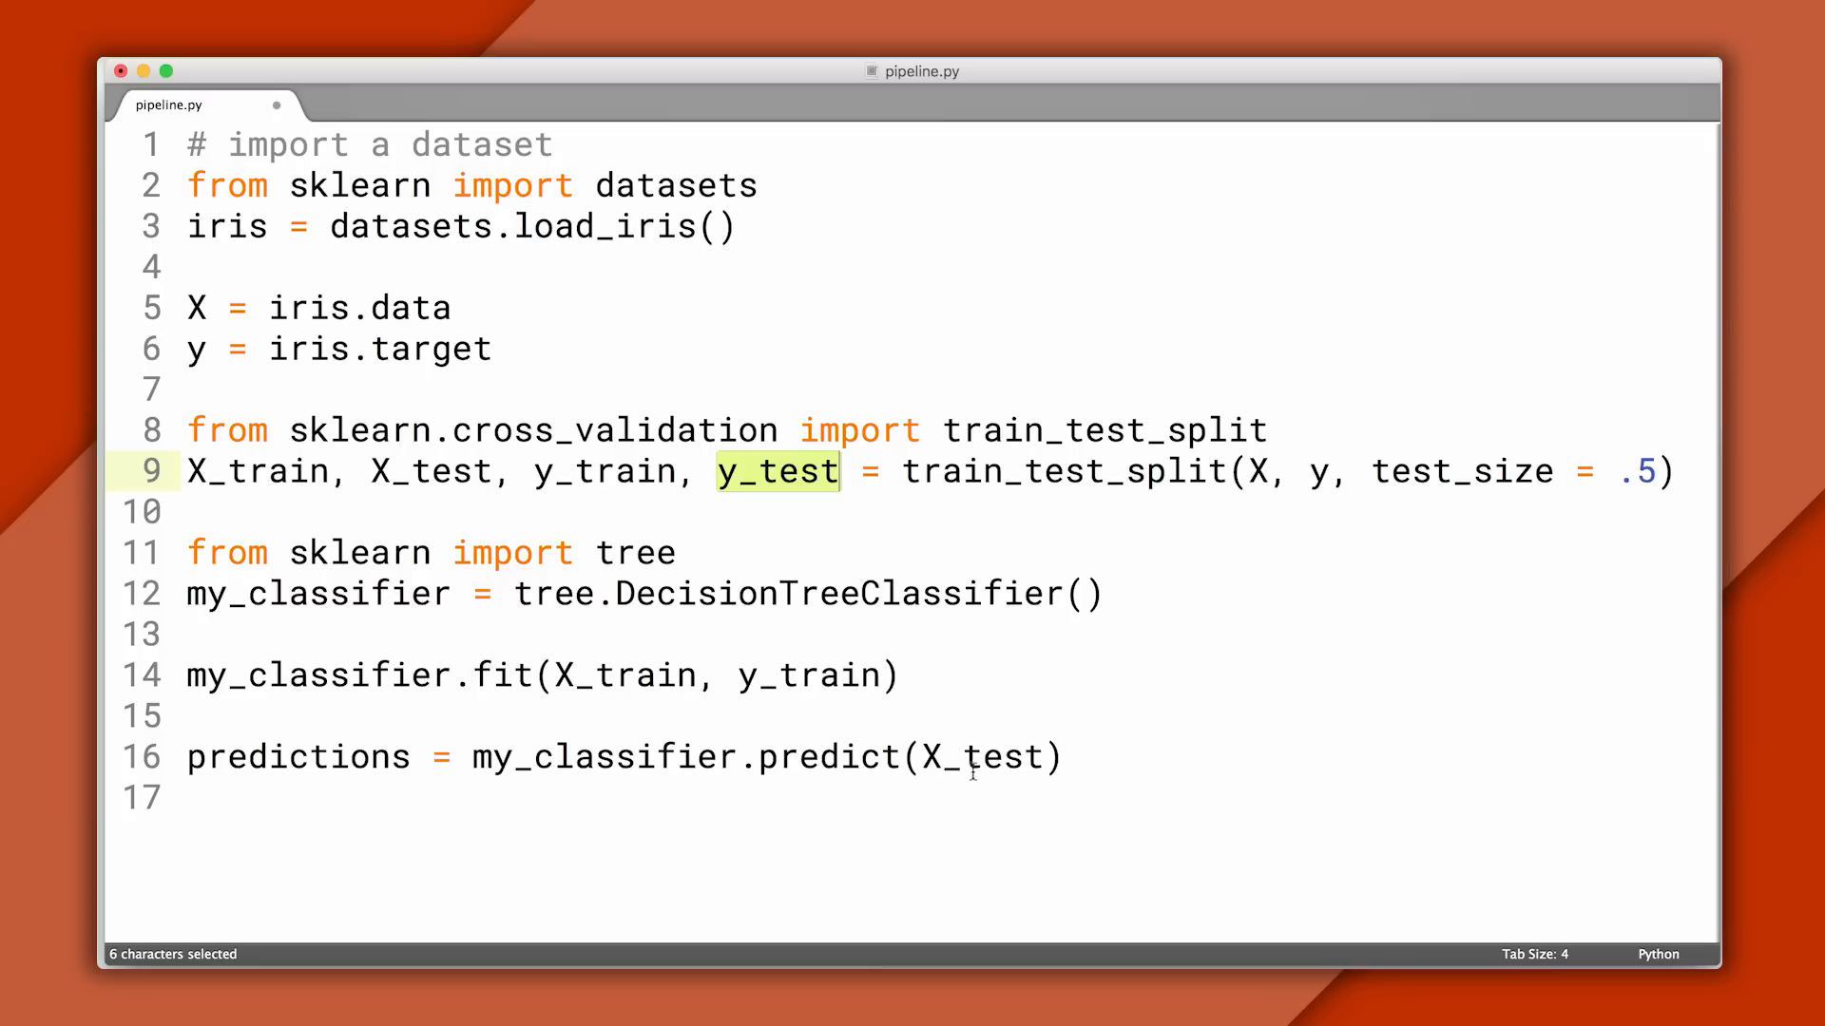
text(fro)
text(print accuracy_score(y_test, predictions)
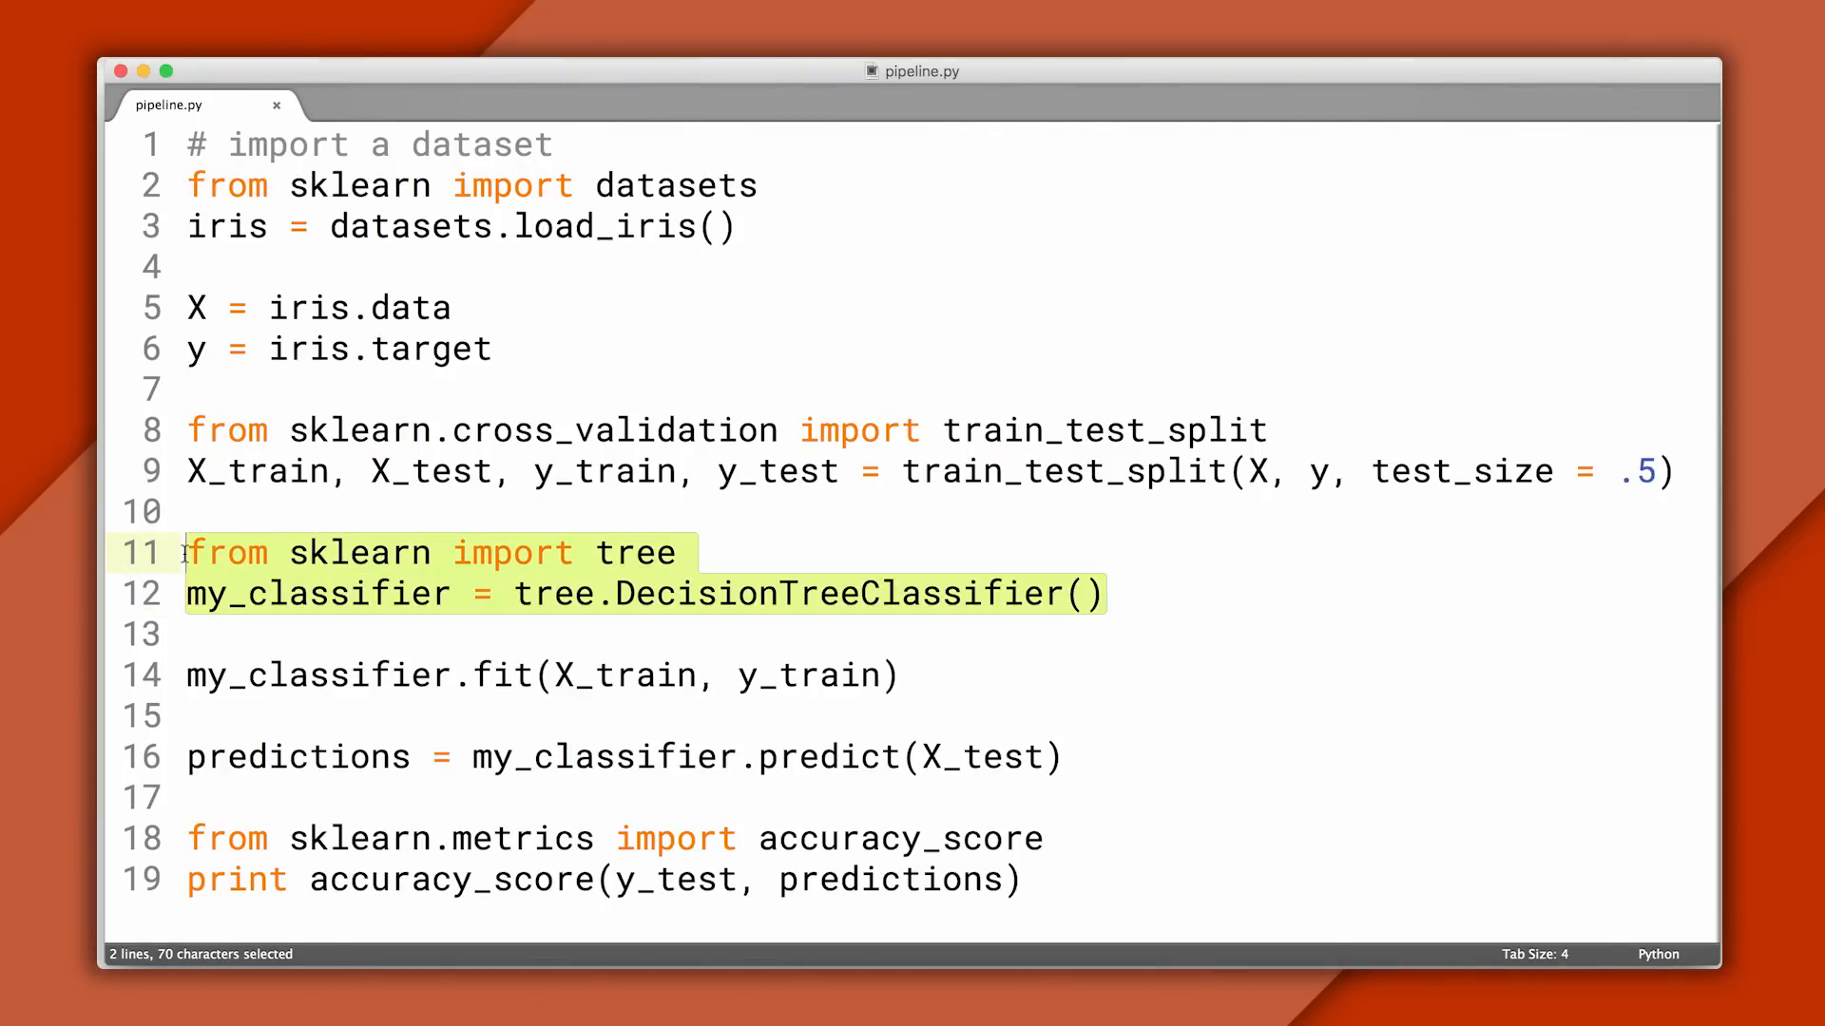
- Import KNeighborsClassifier from sklearn.neighbors and set my_classifier = KNeighborsClassifier()
text(from sklear)
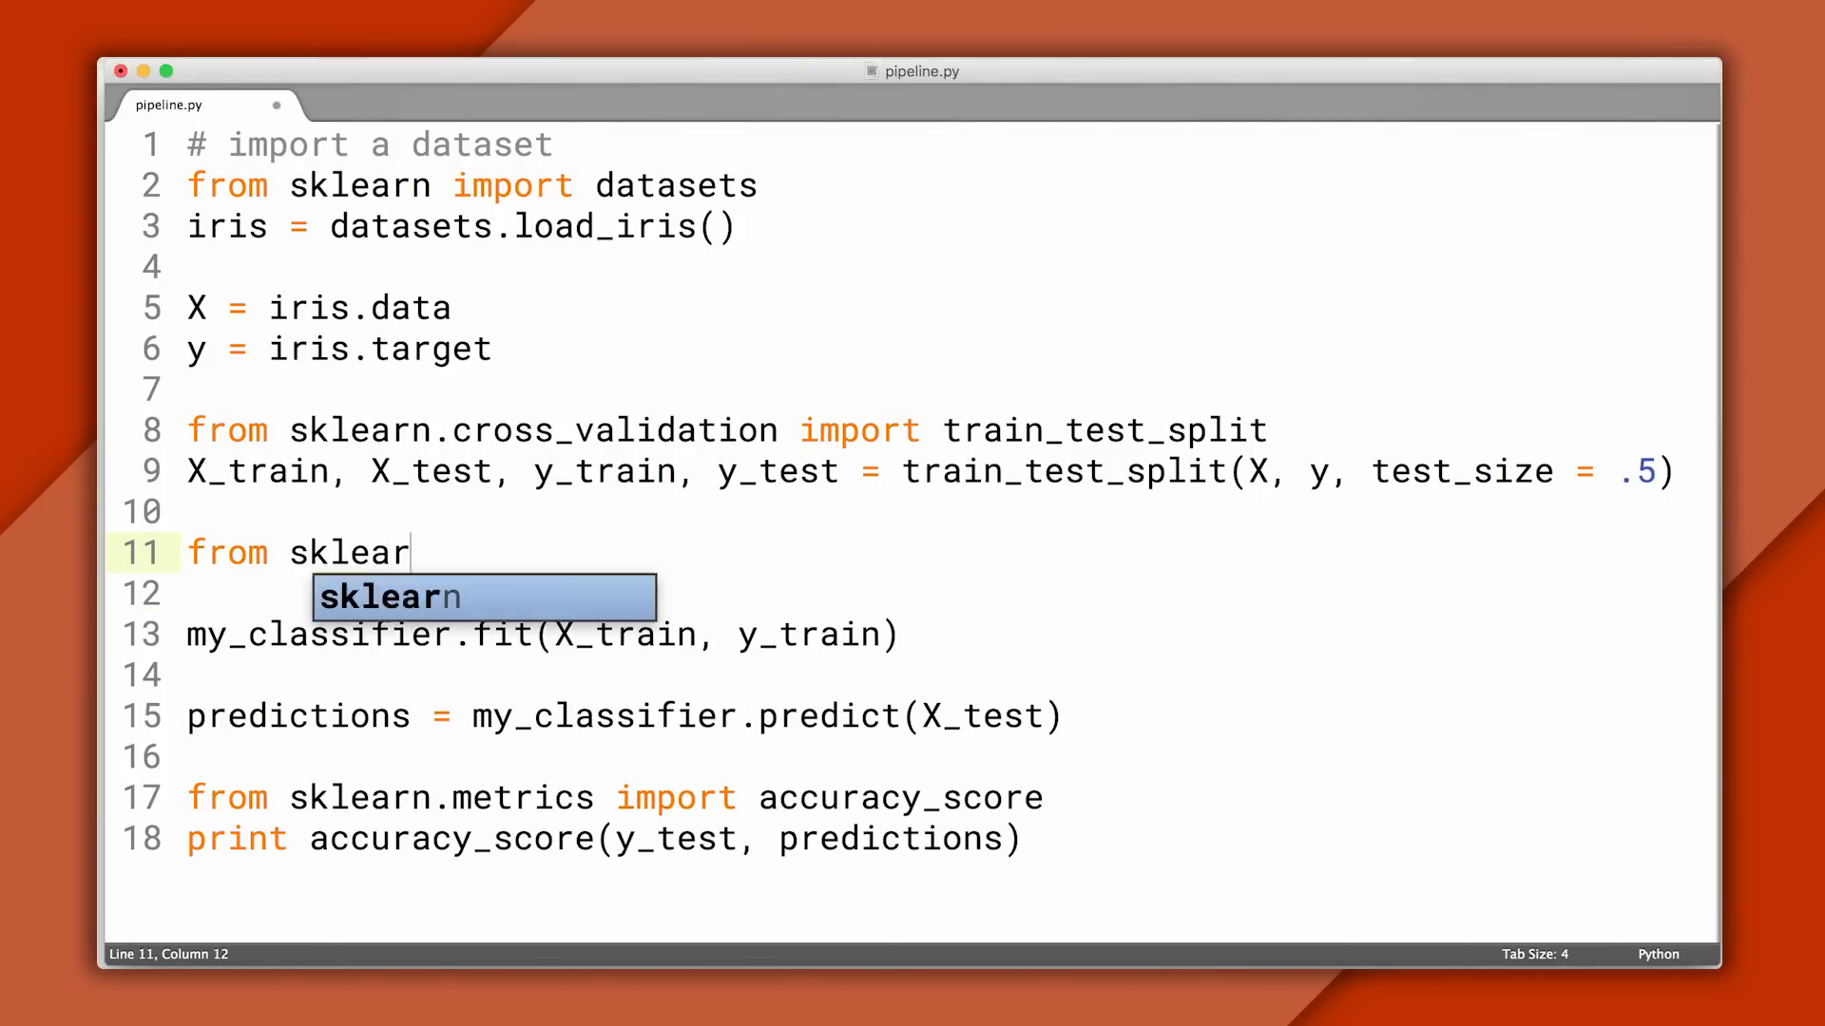
text(n.neighbors import KN)
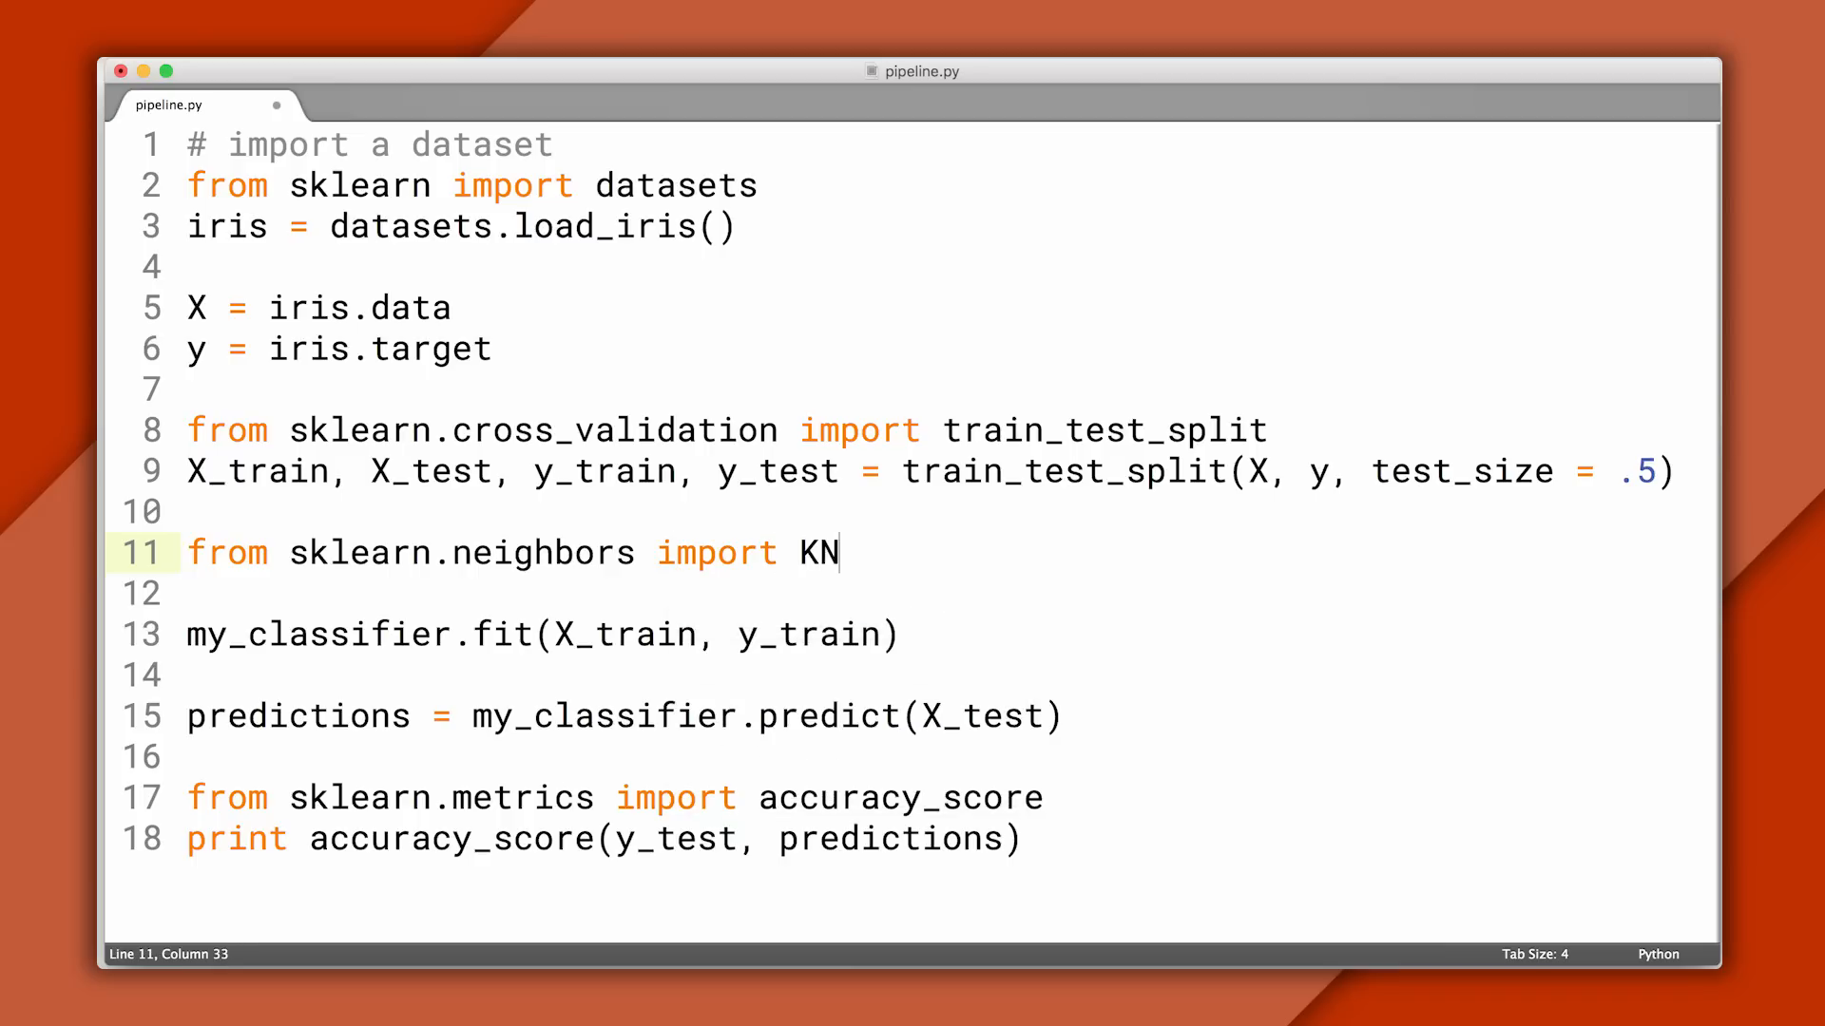
text(eighborsClassifier)
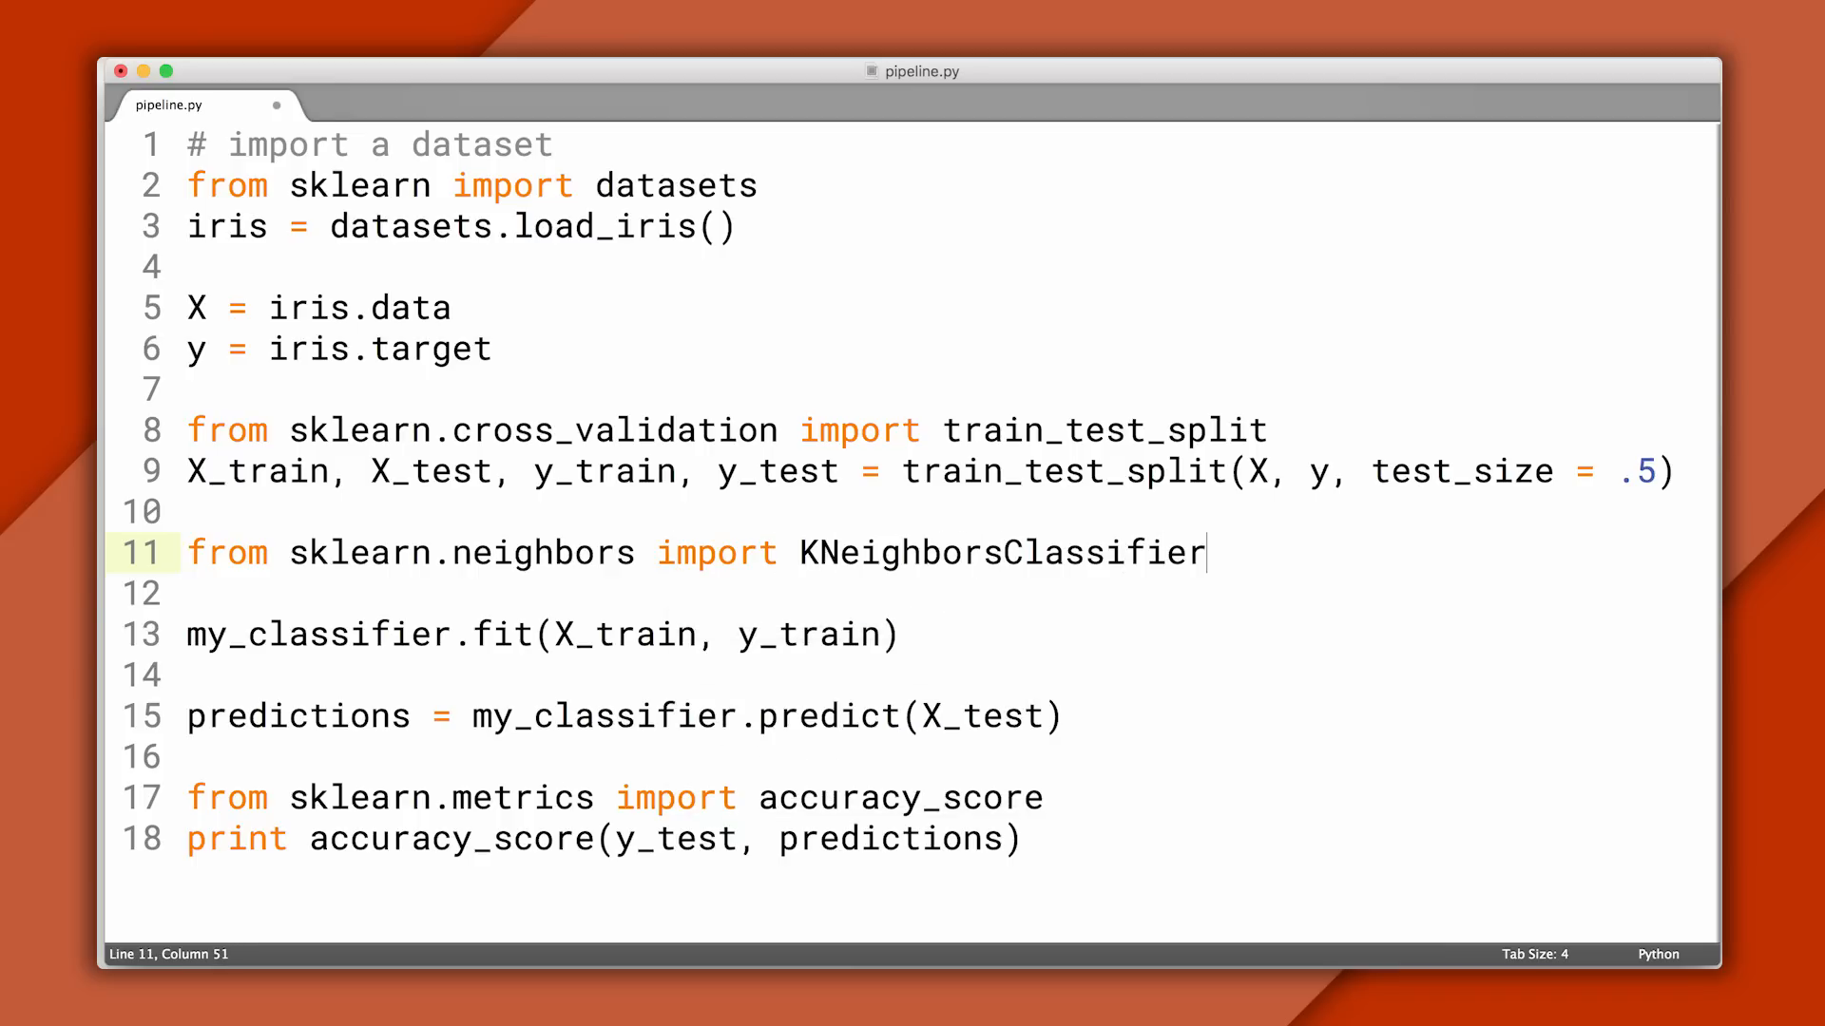
text(my_classifier = KNeighborsClassifier()
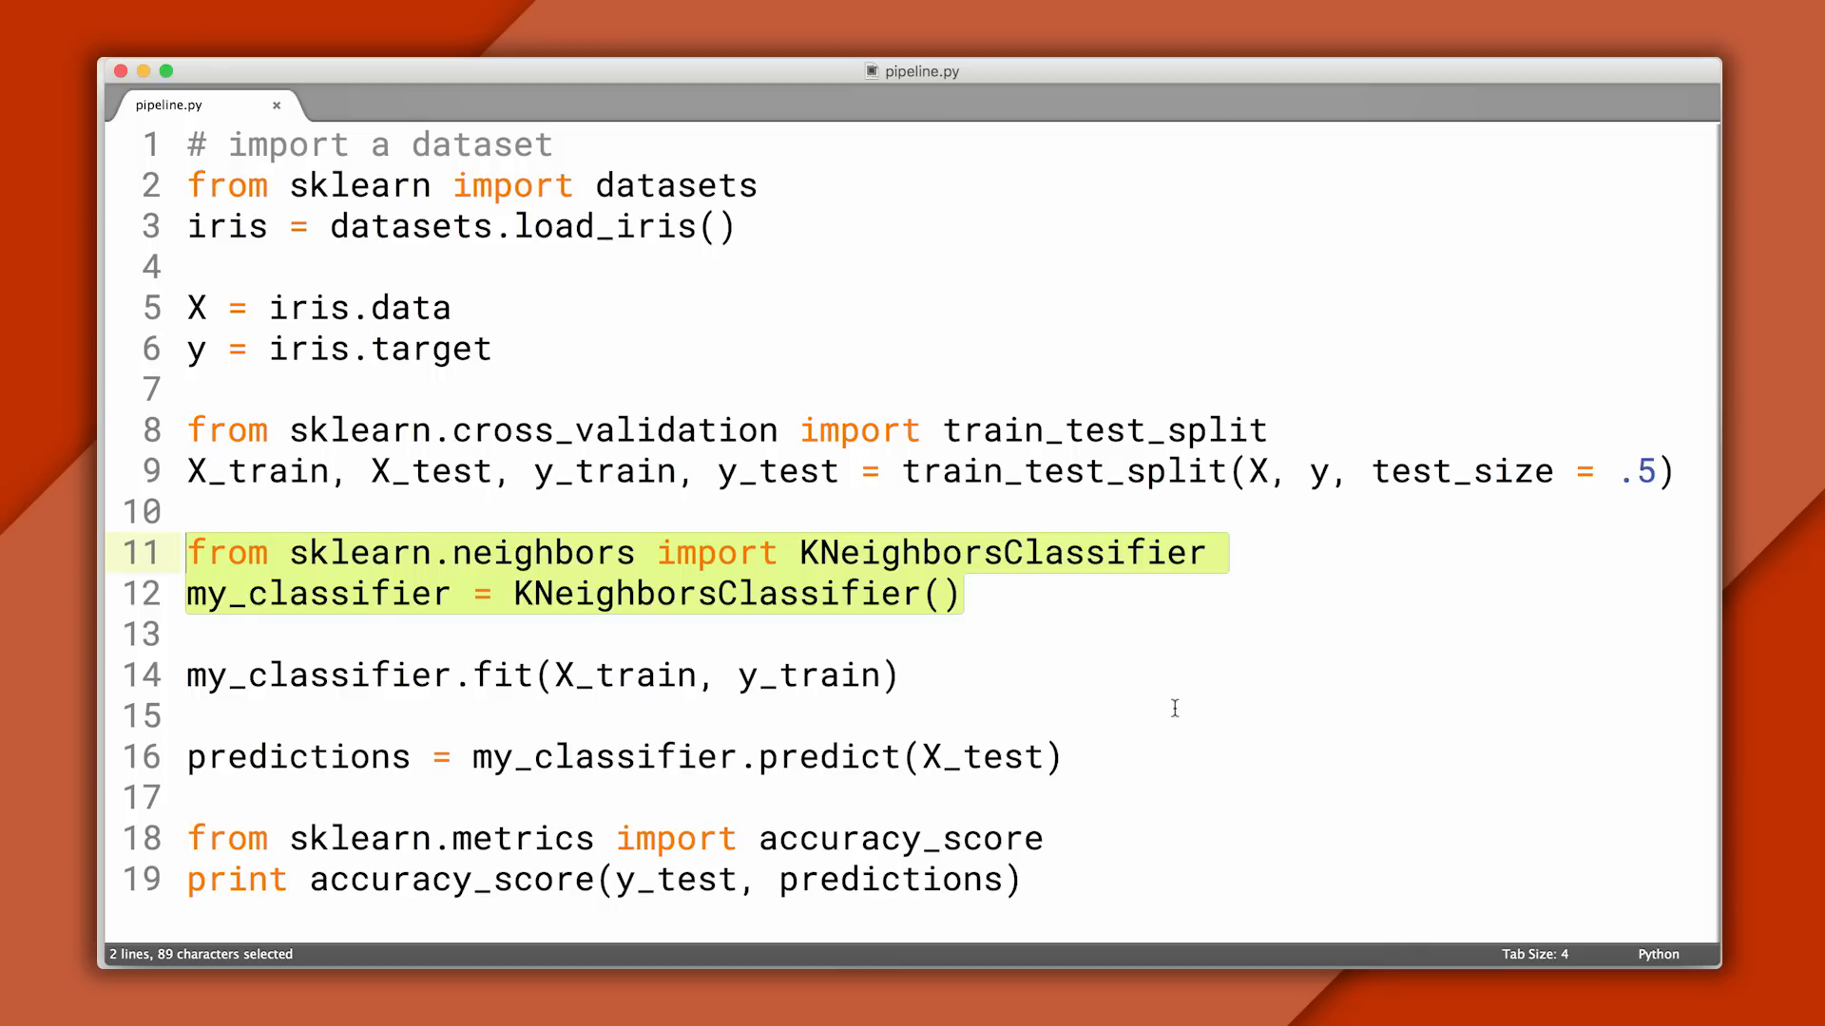
double_click(502, 675)
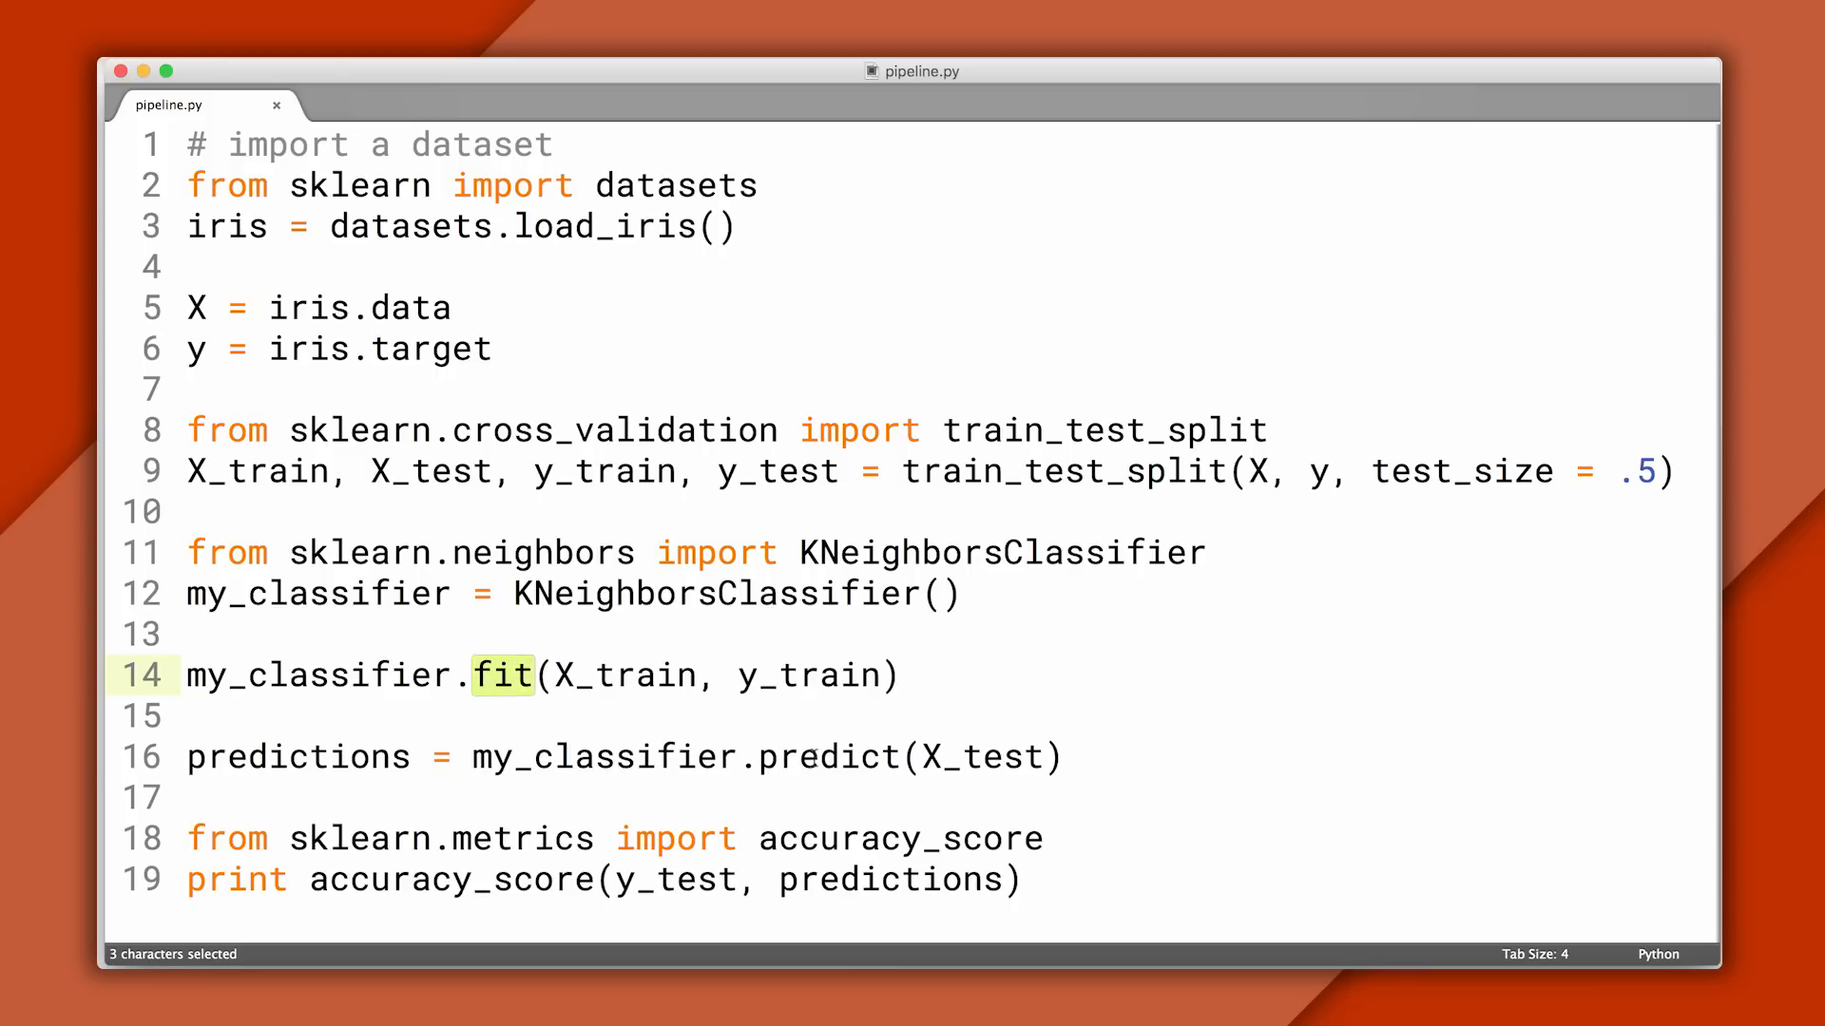
double_click(829, 757)
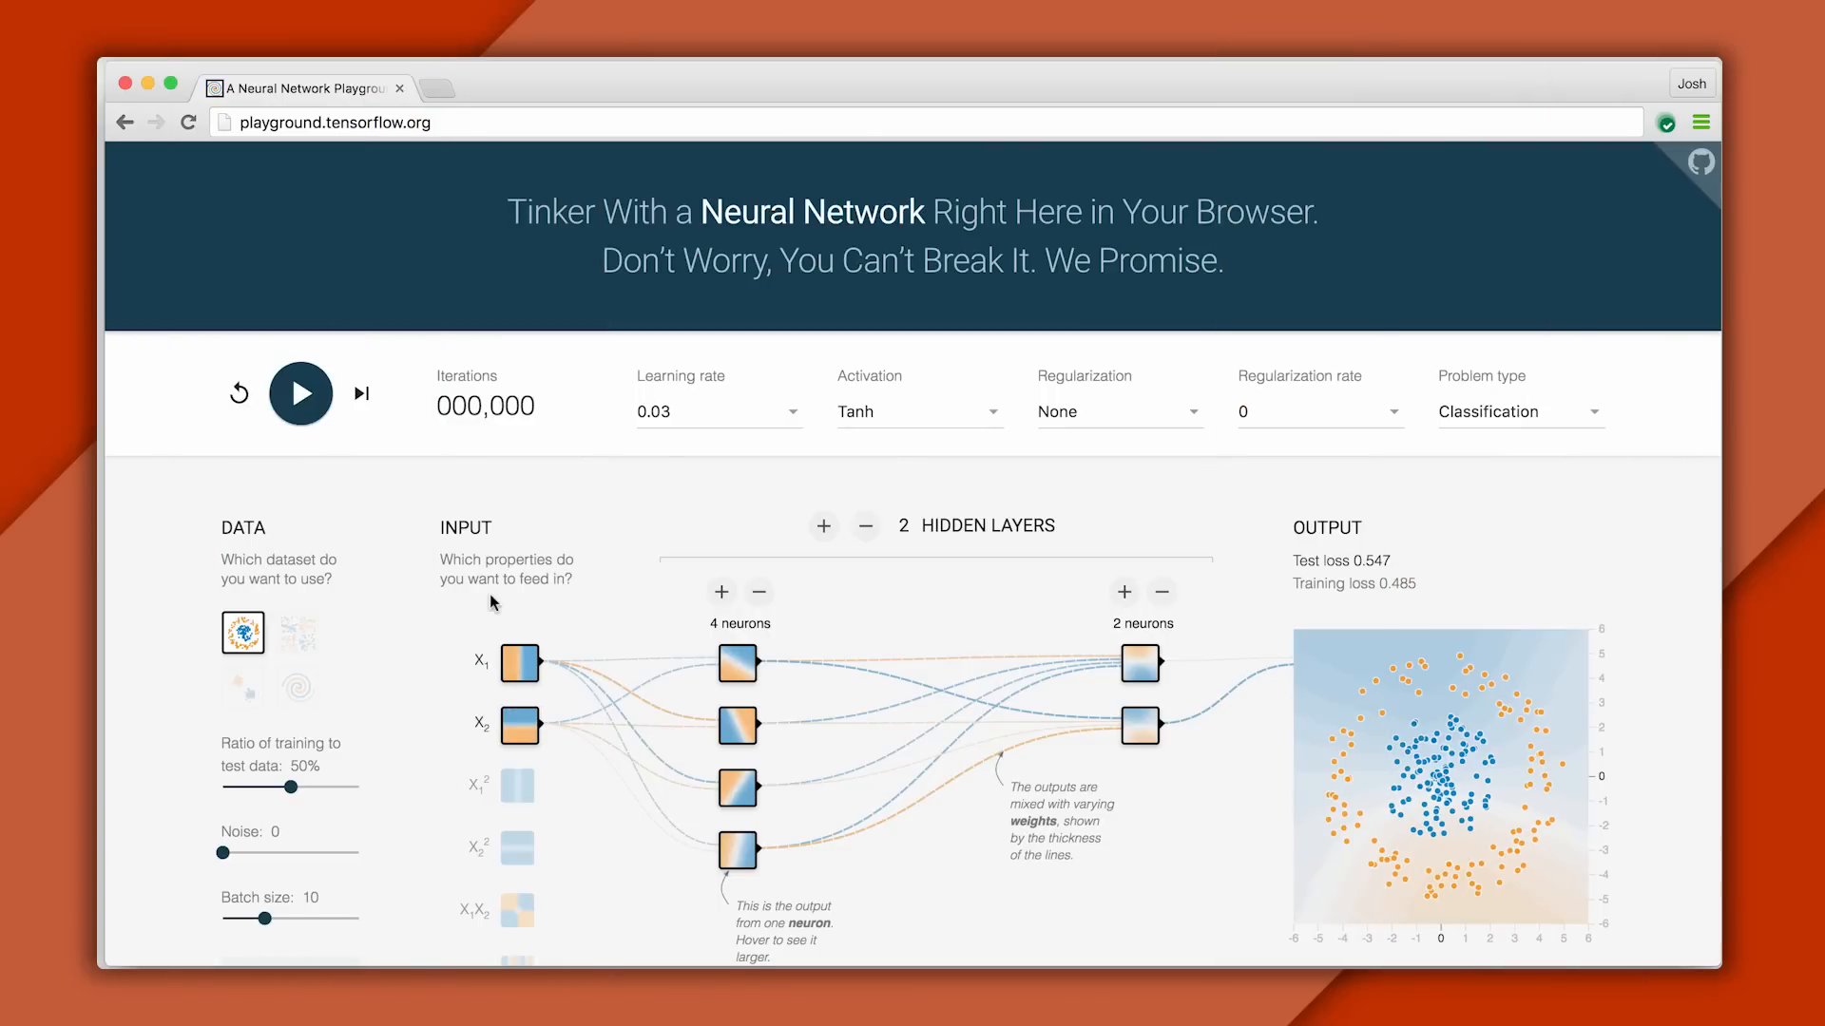
mouse_move(422, 207)
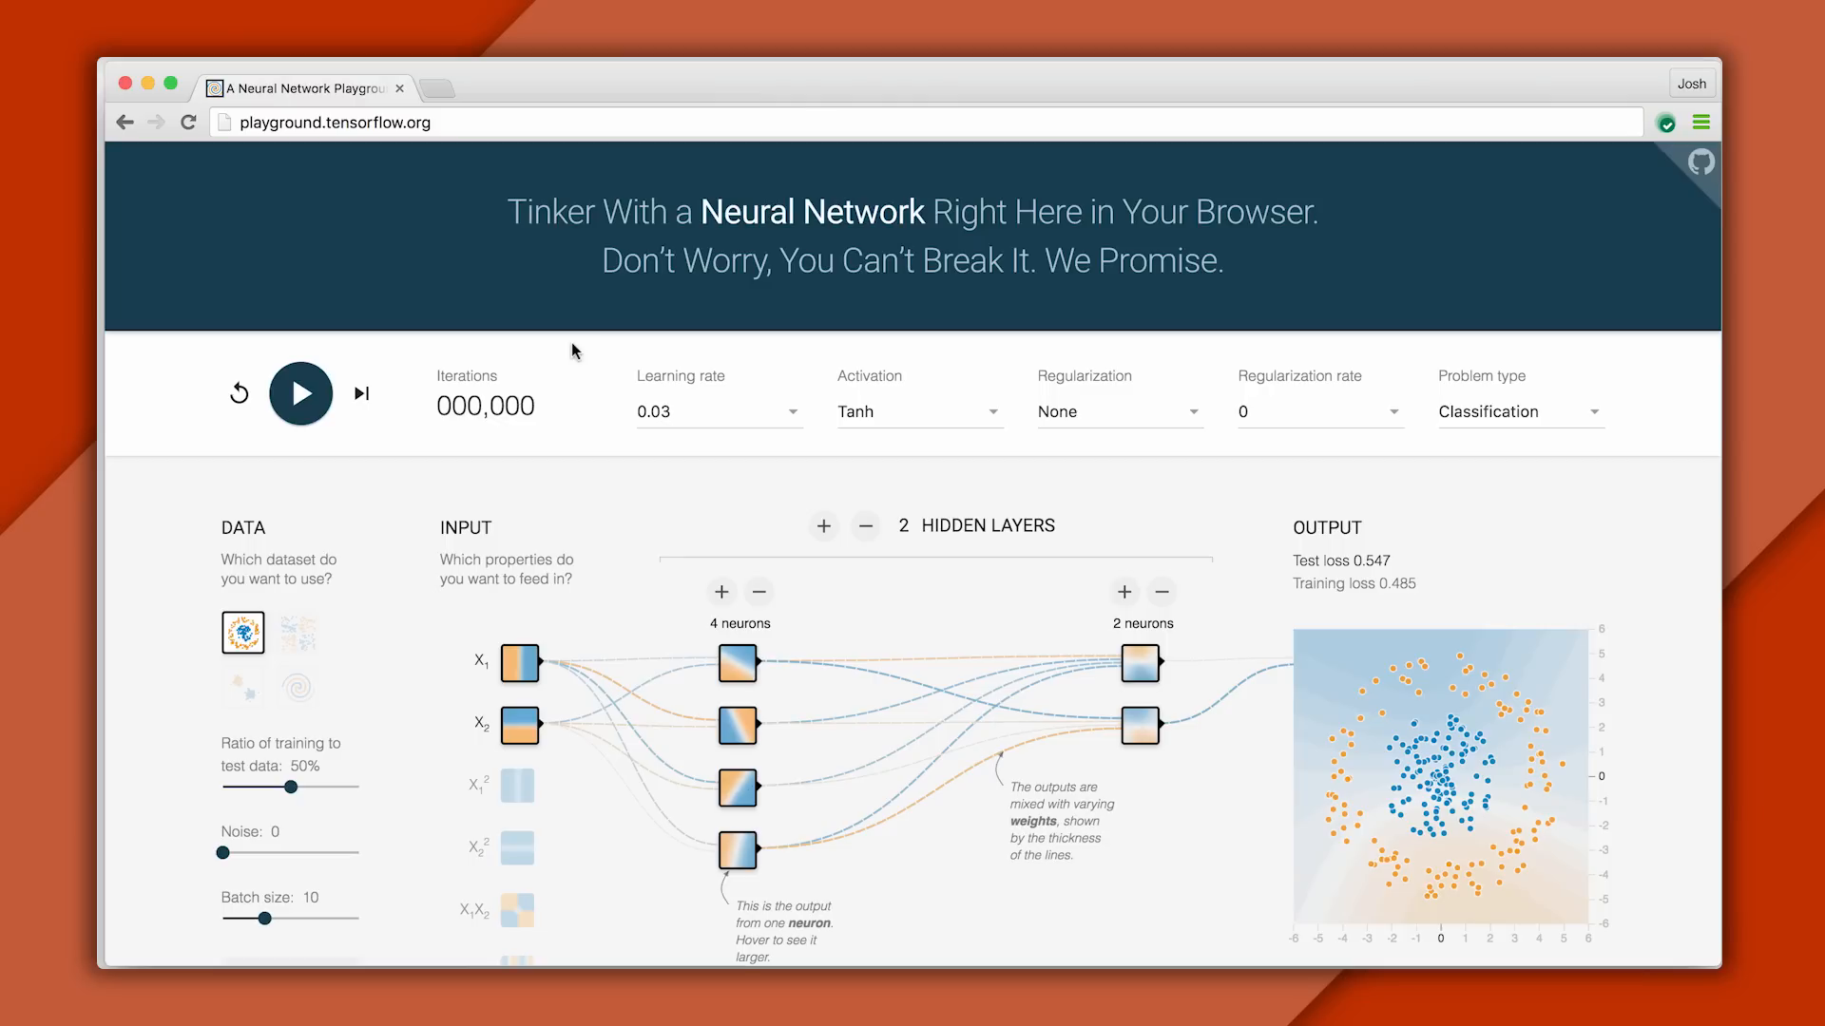
- Train the network on the two-cluster Gaussian dataset
click(300, 393)
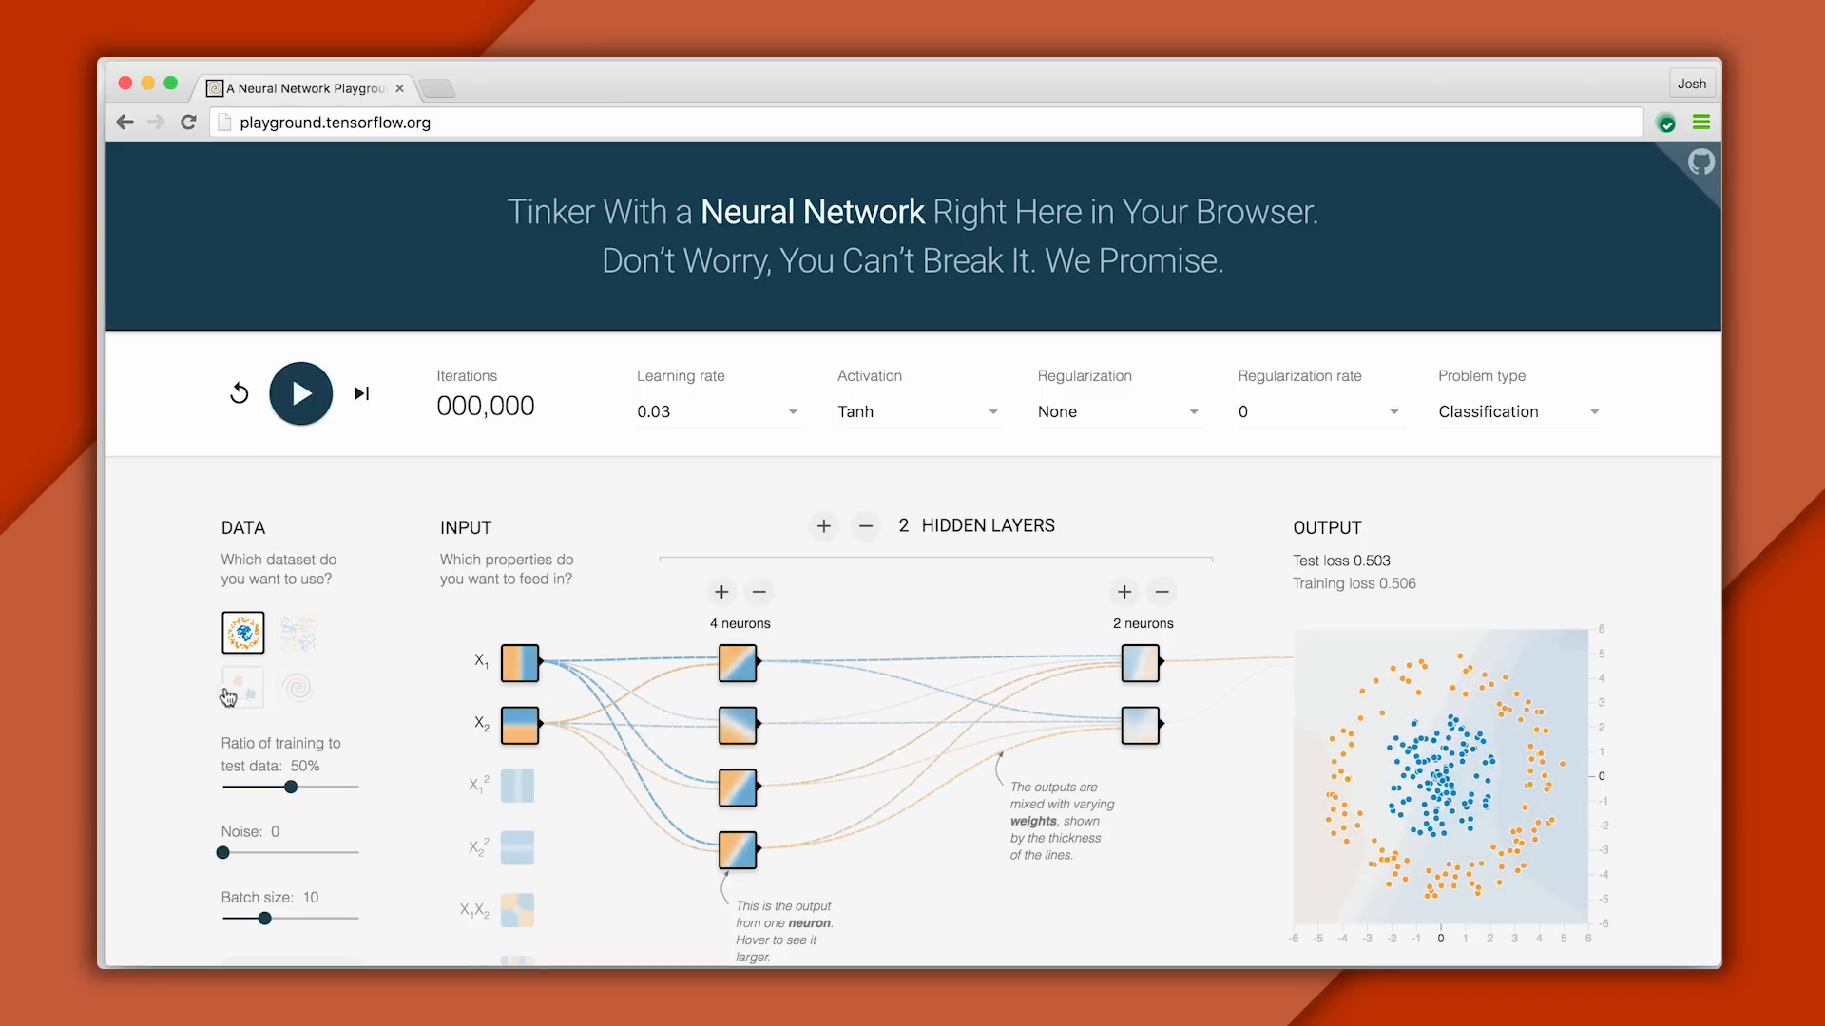
click(242, 686)
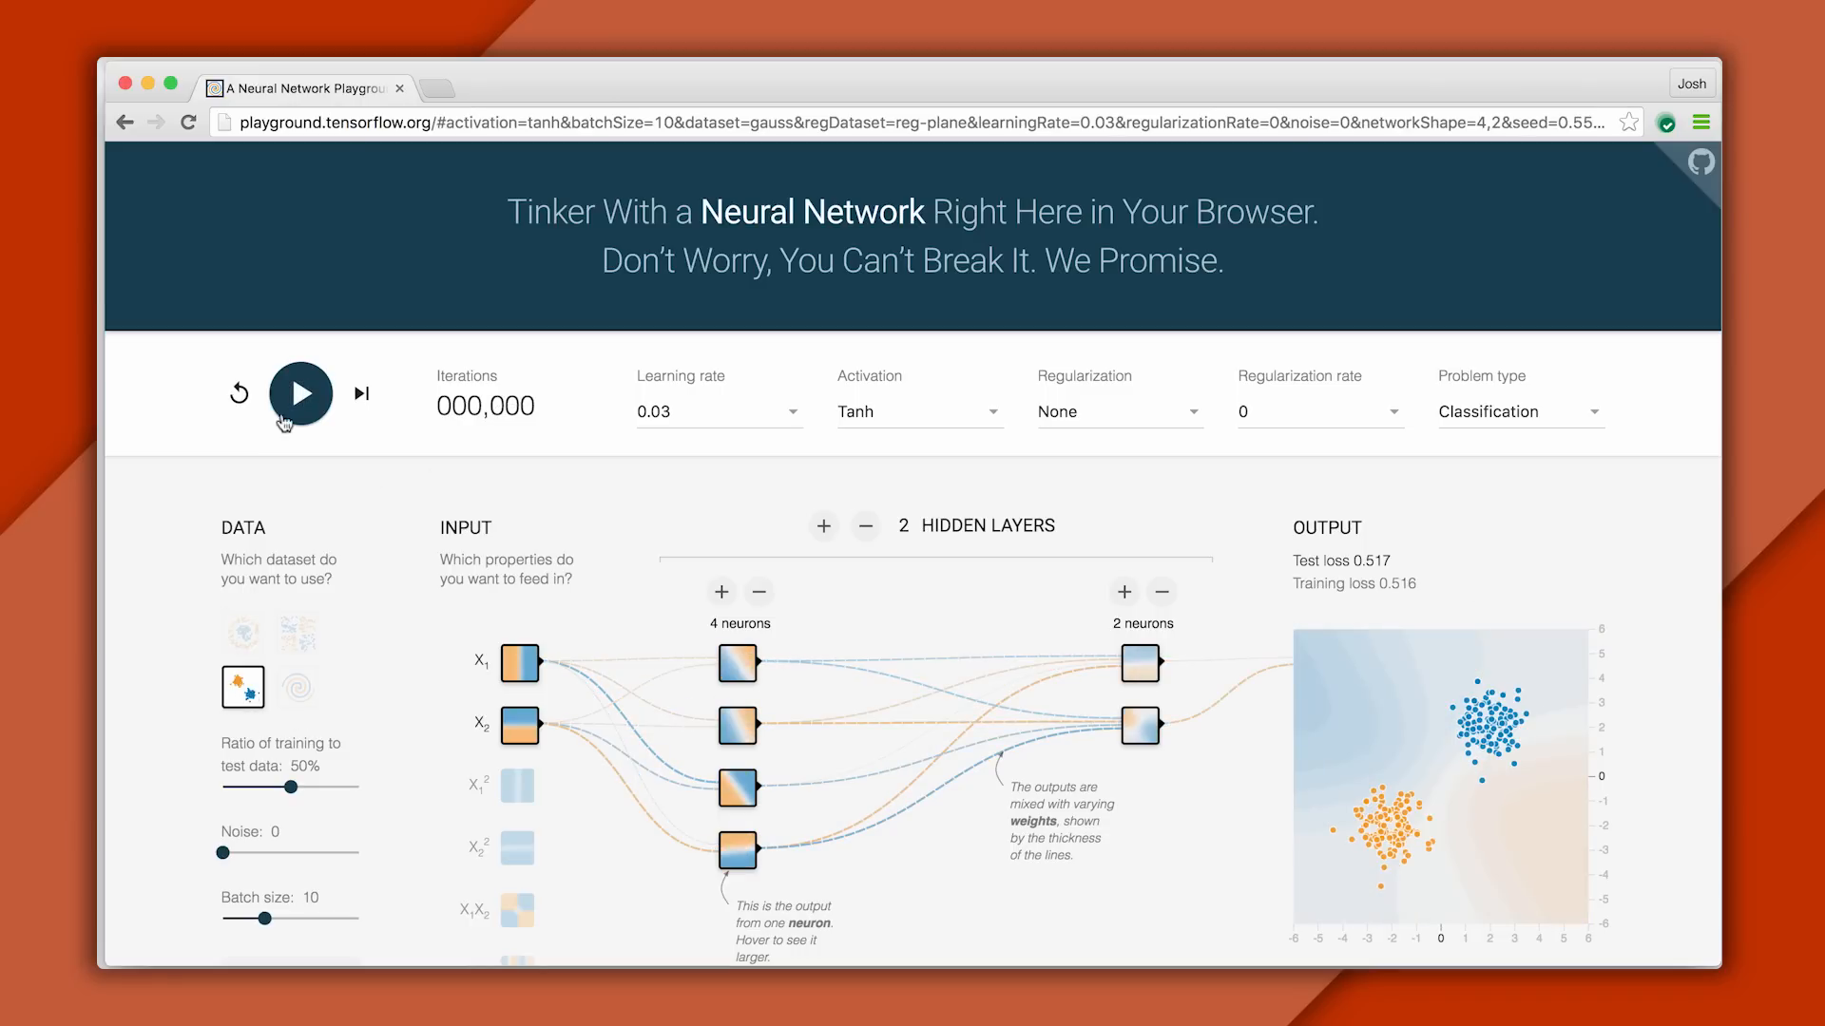
click(300, 392)
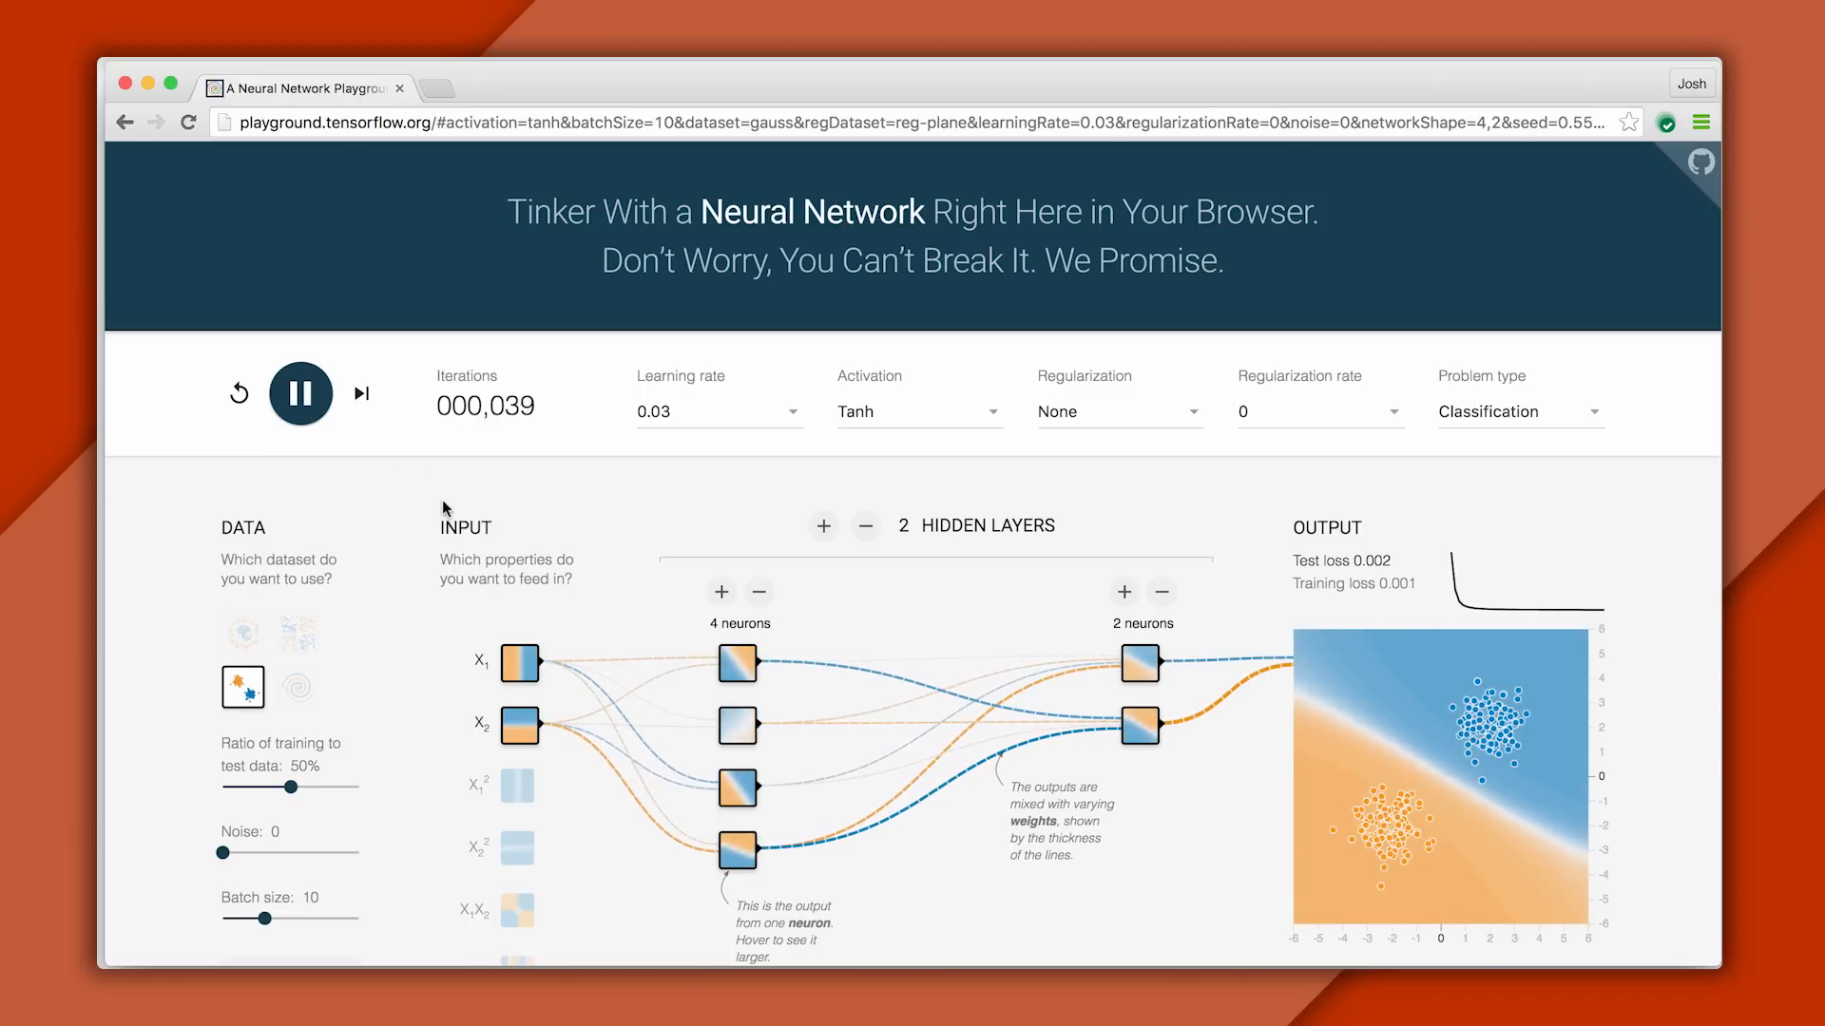
- Switch to the spiral dataset via XOR and add a squared input feature
click(297, 632)
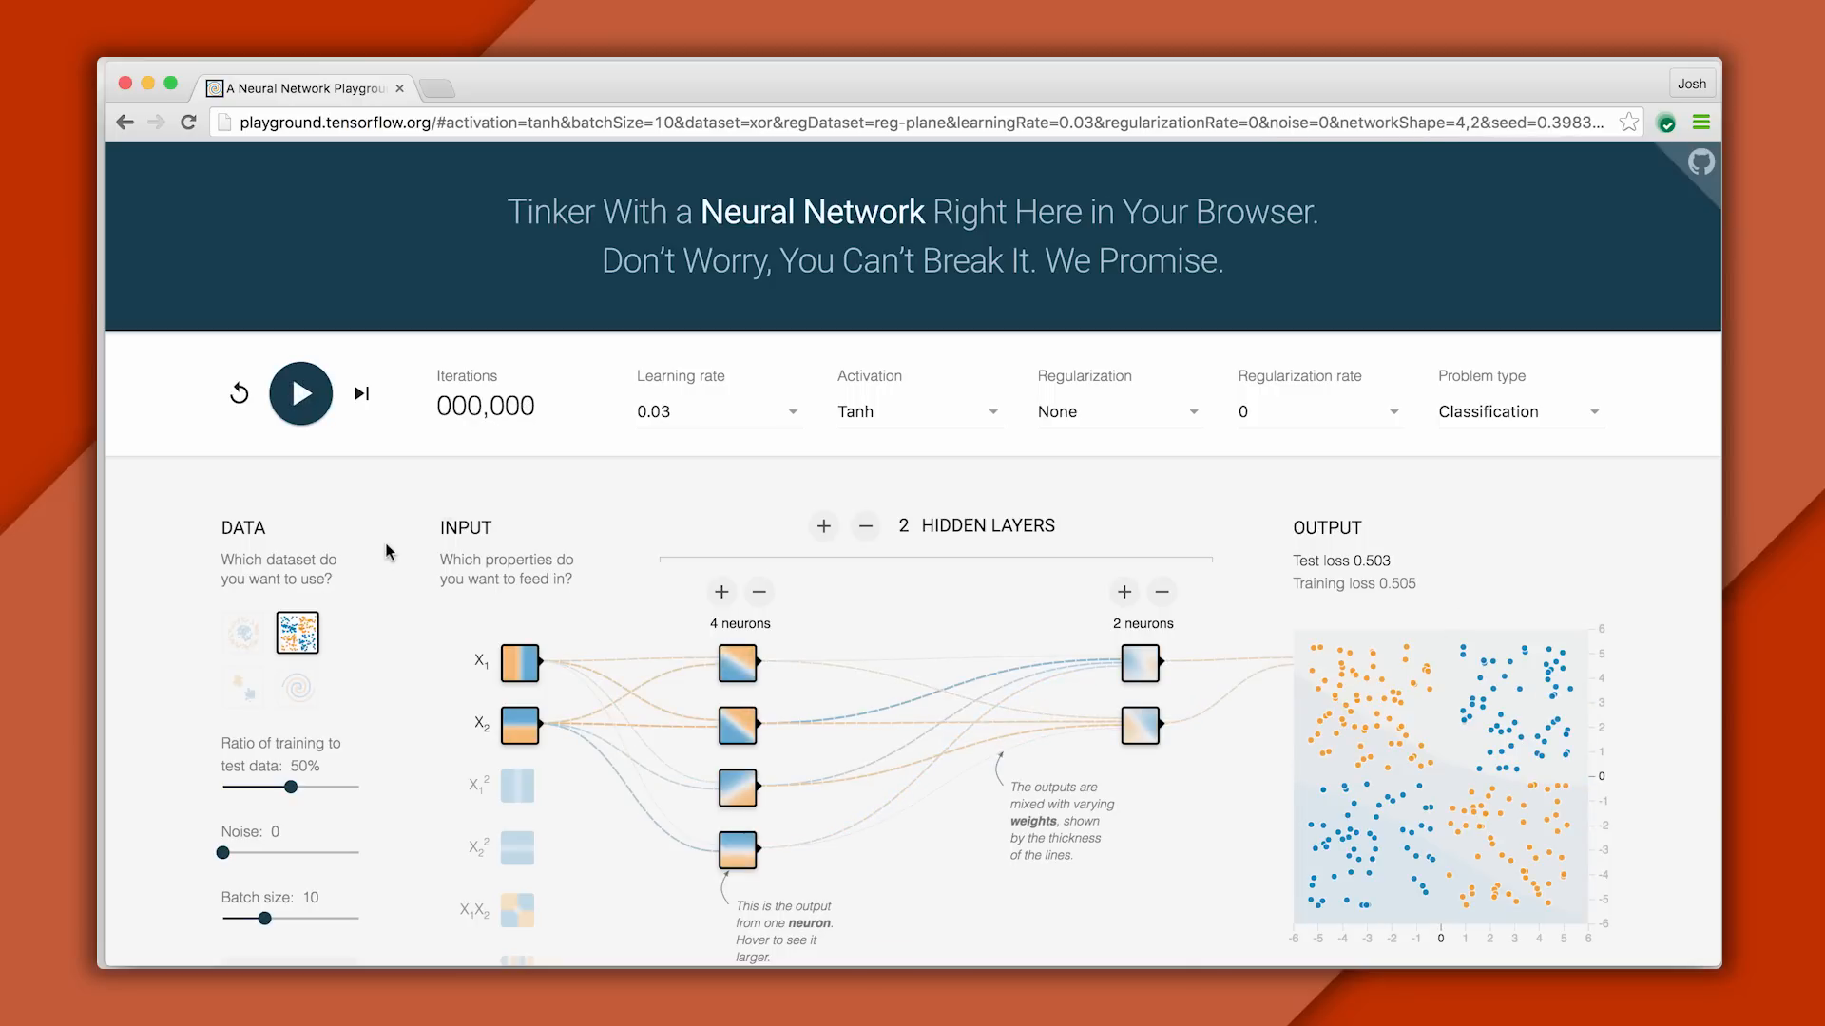
mouse_move(297, 689)
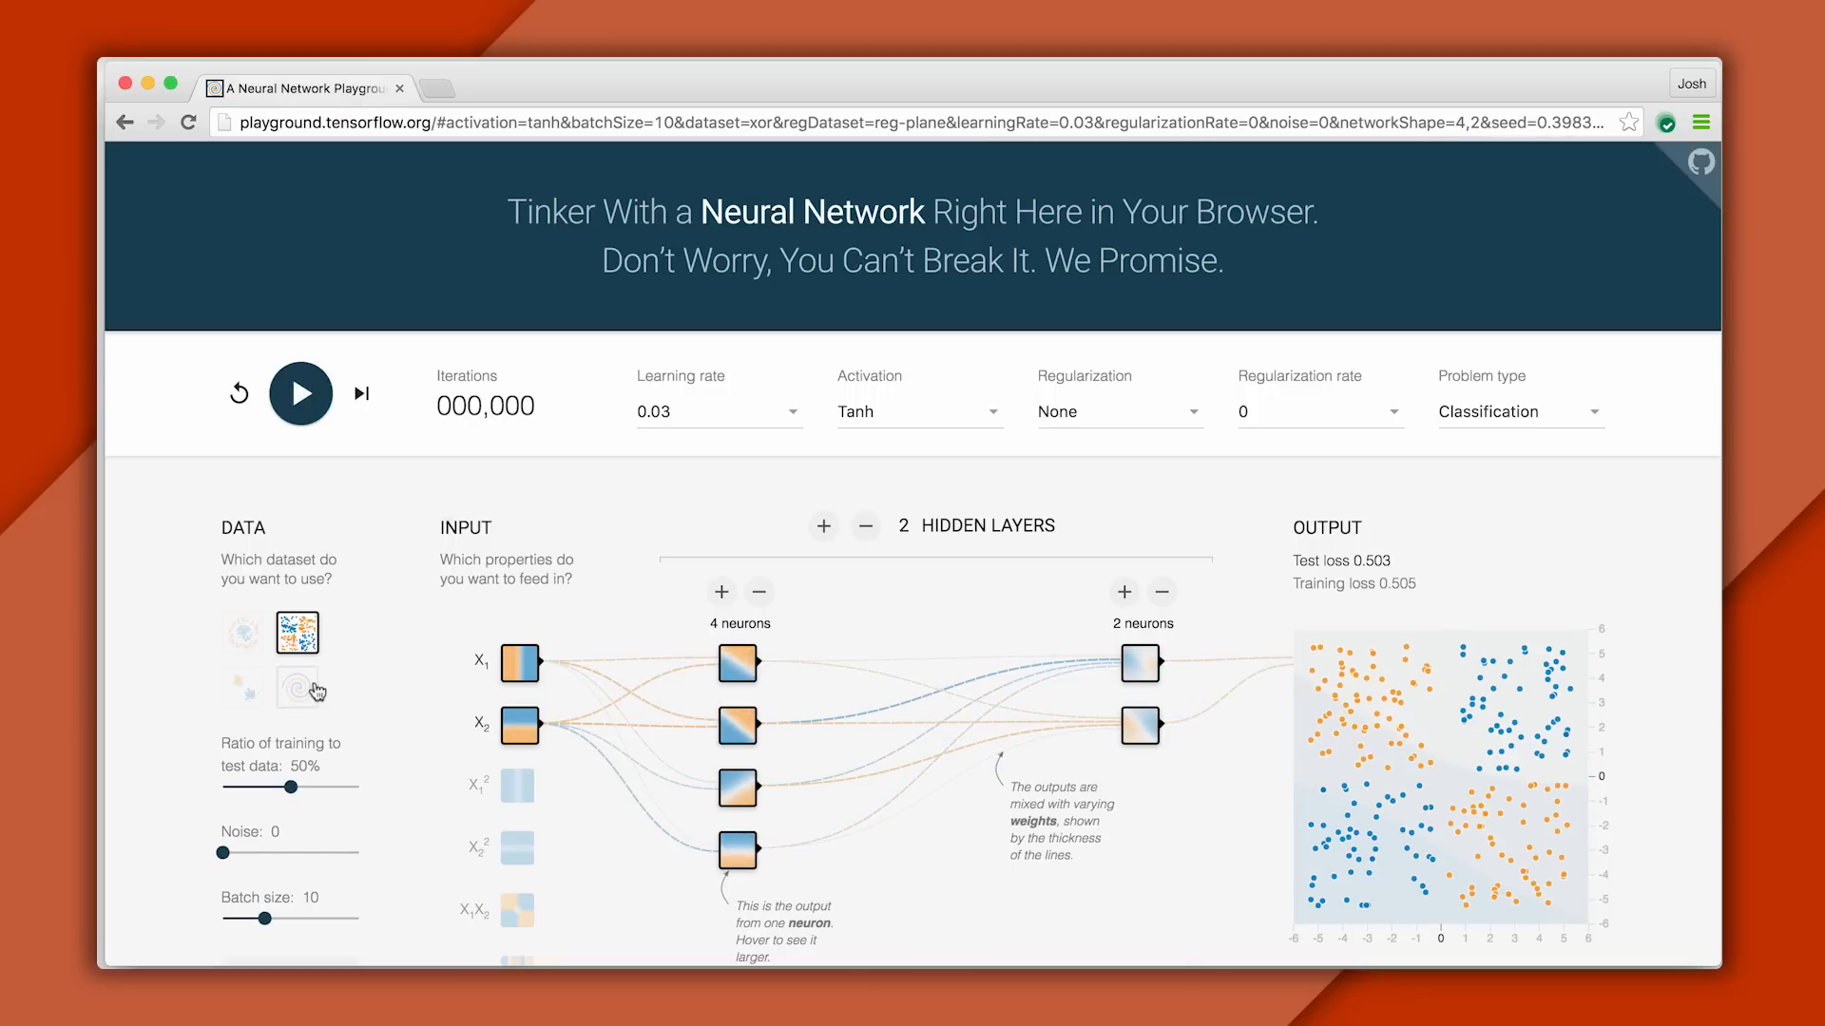
click(297, 686)
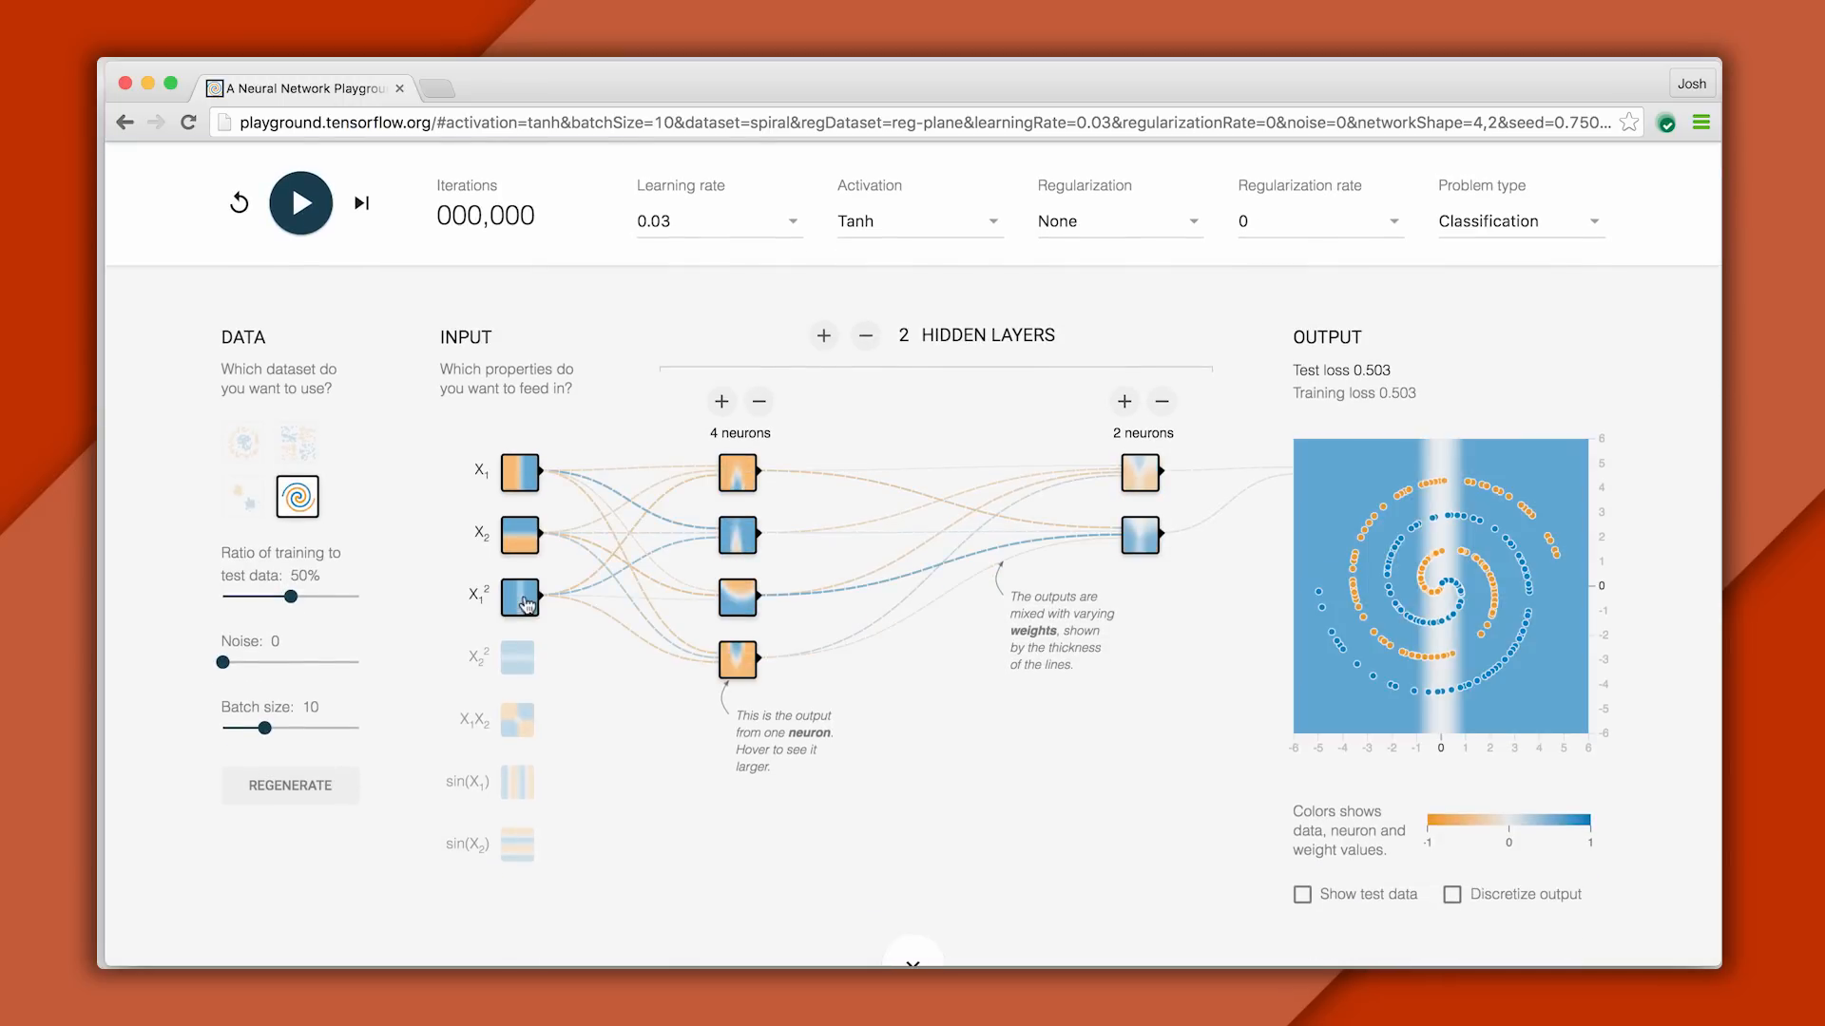
click(300, 203)
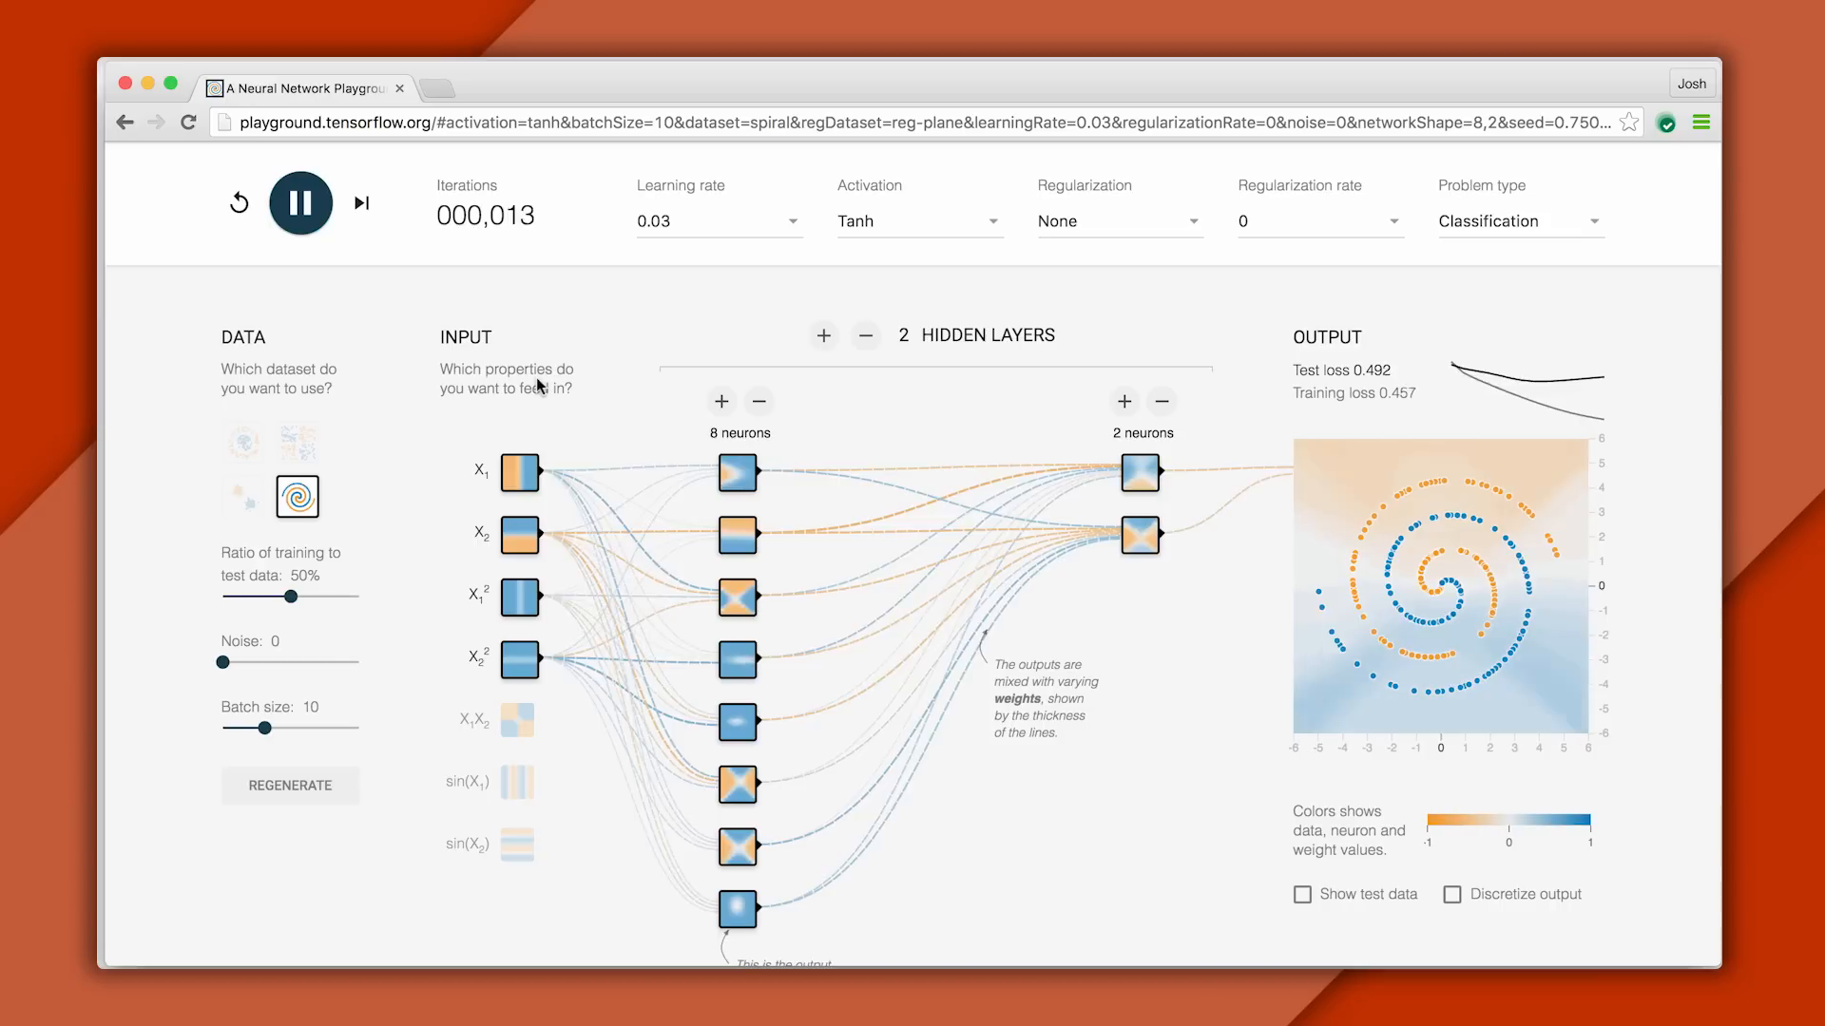